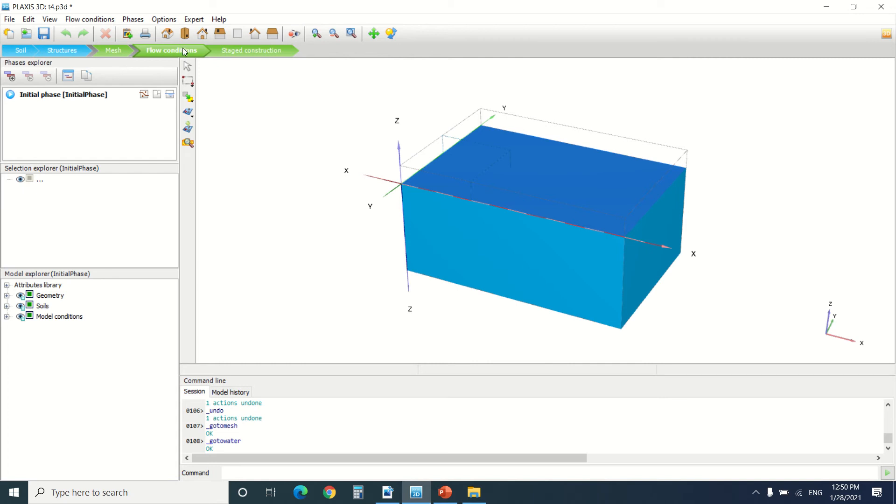
Draw a four-point surface groundwater flow boundary polygon in Structures mode with Seepage behaviour.
{"action": "left_click", "coordinate": [61, 51]}
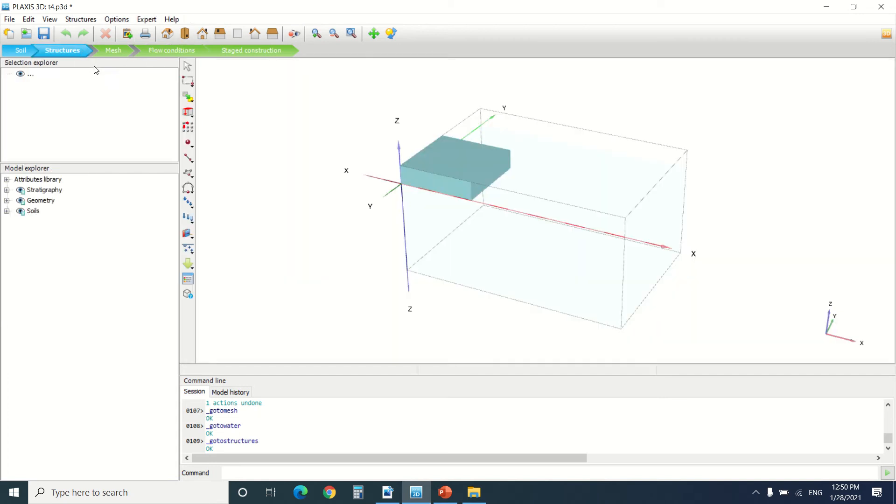
{"action": "mouse_move", "coordinate": [199, 259]}
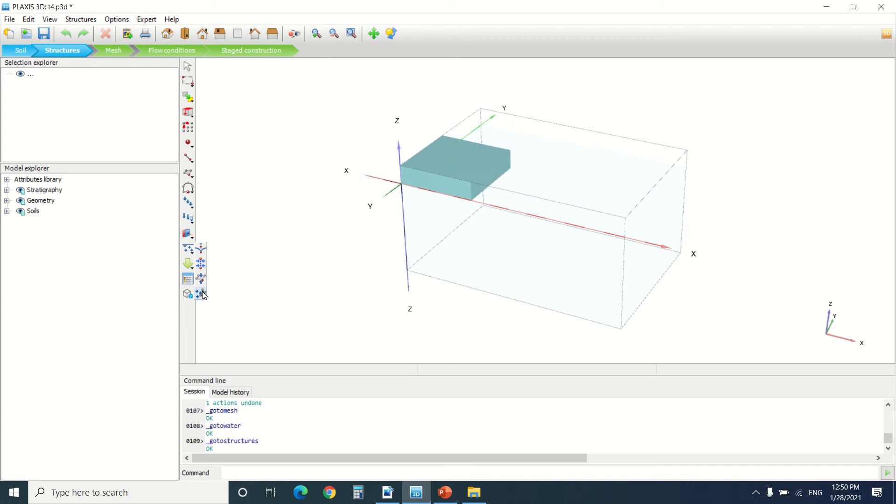
{"action": "mouse_move", "coordinate": [202, 294]}
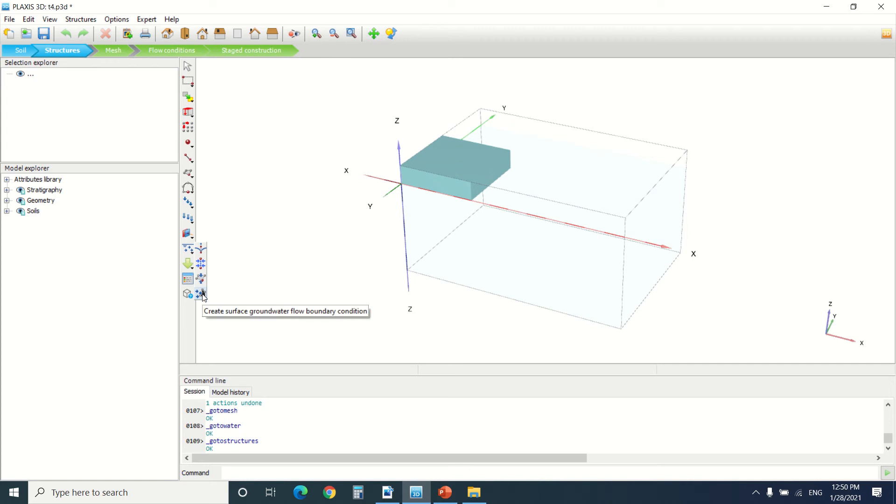
{"action": "mouse_move", "coordinate": [204, 294]}
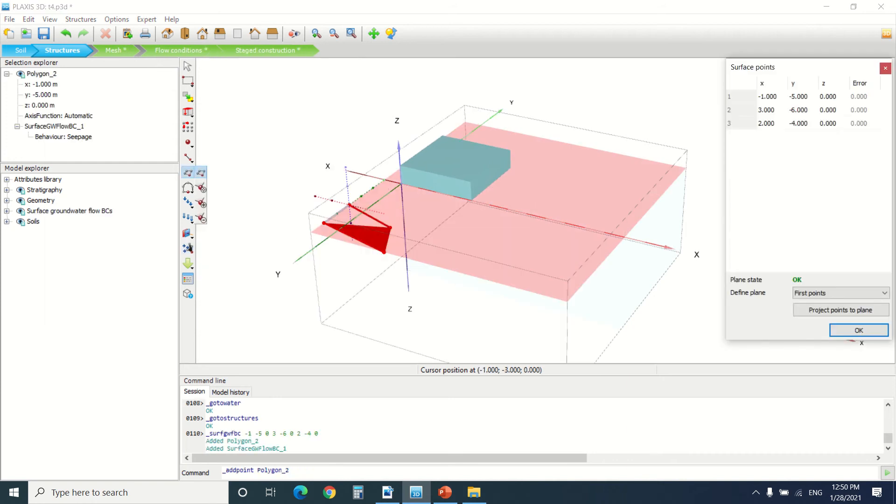
{"action": "left_click", "coordinate": [350, 203]}
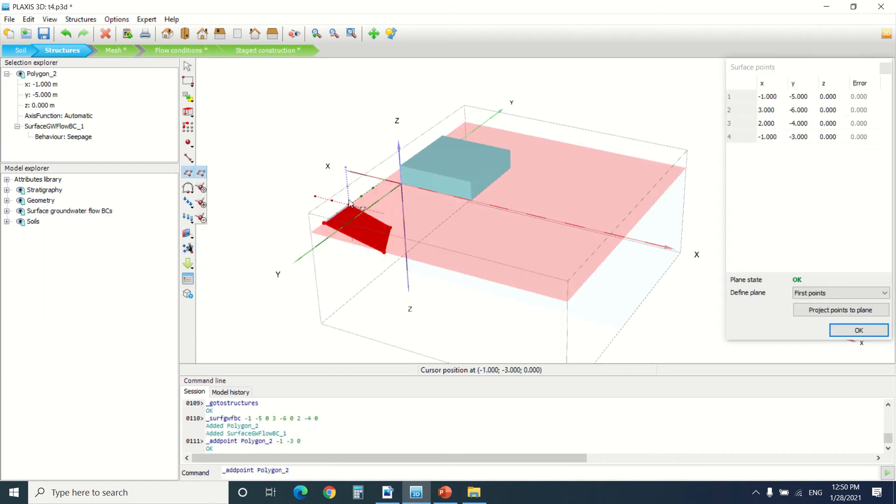
{"action": "left_click", "coordinate": [858, 329]}
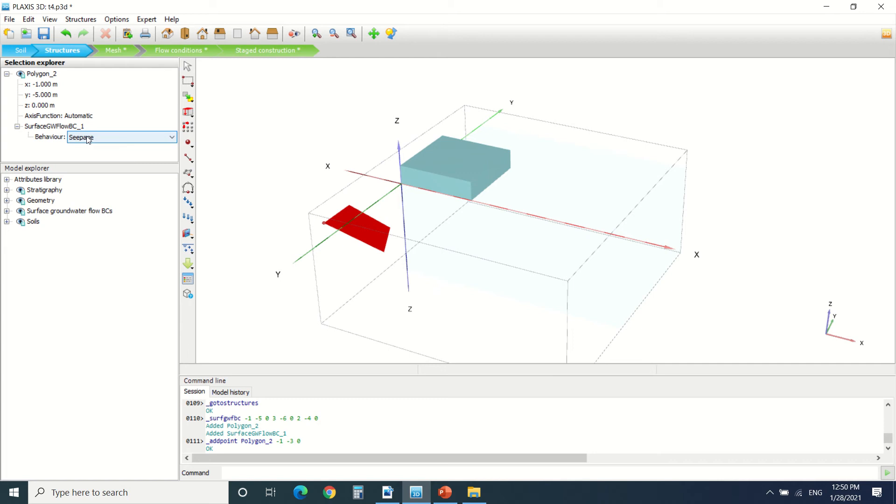
{"action": "mouse_move", "coordinate": [91, 141]}
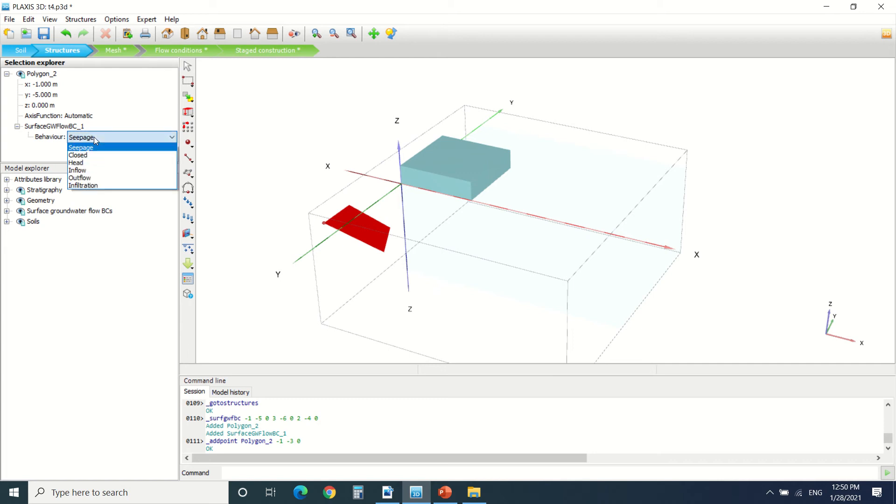
{"action": "mouse_move", "coordinate": [112, 155]}
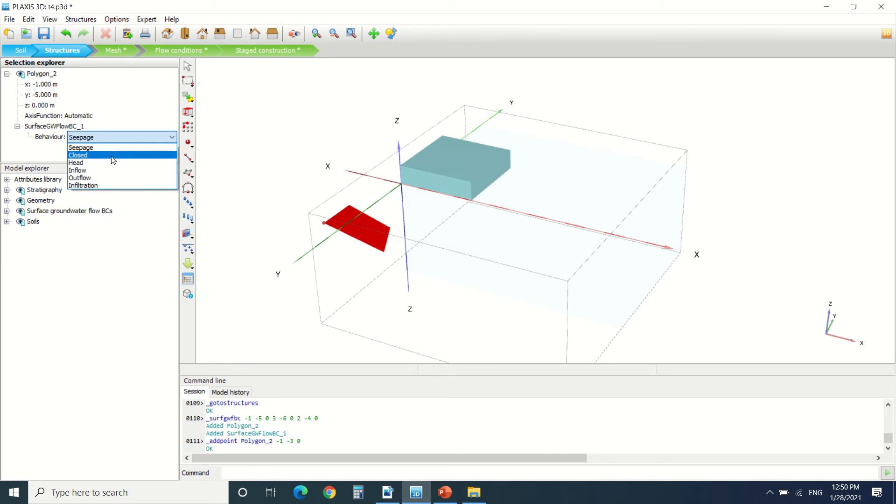
{"action": "mouse_move", "coordinate": [118, 177]}
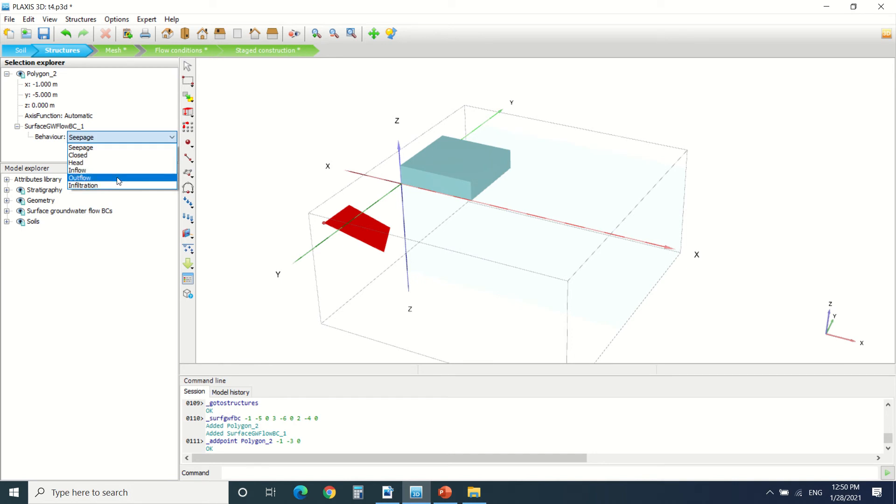
{"action": "mouse_move", "coordinate": [121, 186]}
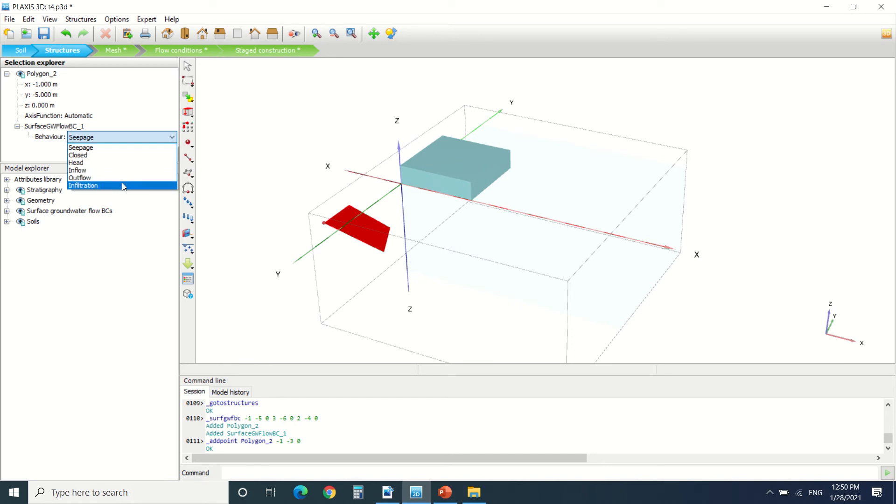
{"action": "mouse_move", "coordinate": [124, 155]}
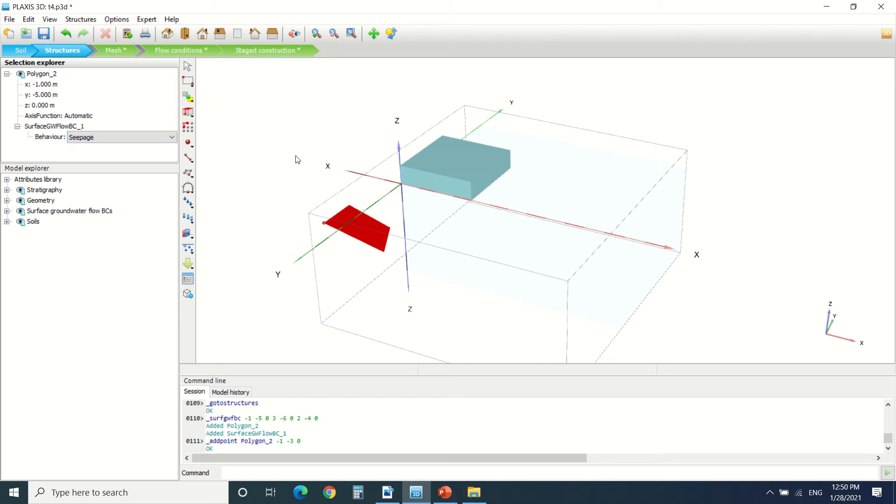
Delete Polygon_2 and start a user water level in Flow conditions mode.
{"action": "left_click", "coordinate": [105, 34]}
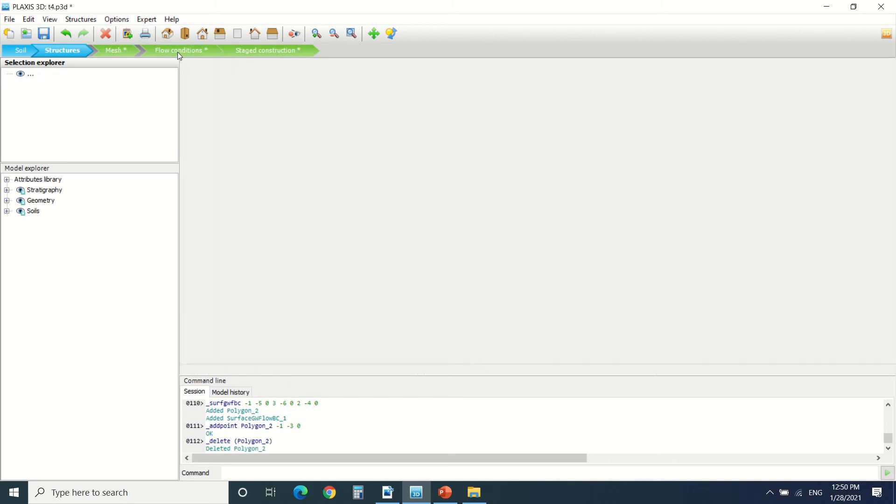
{"action": "left_click", "coordinate": [180, 50]}
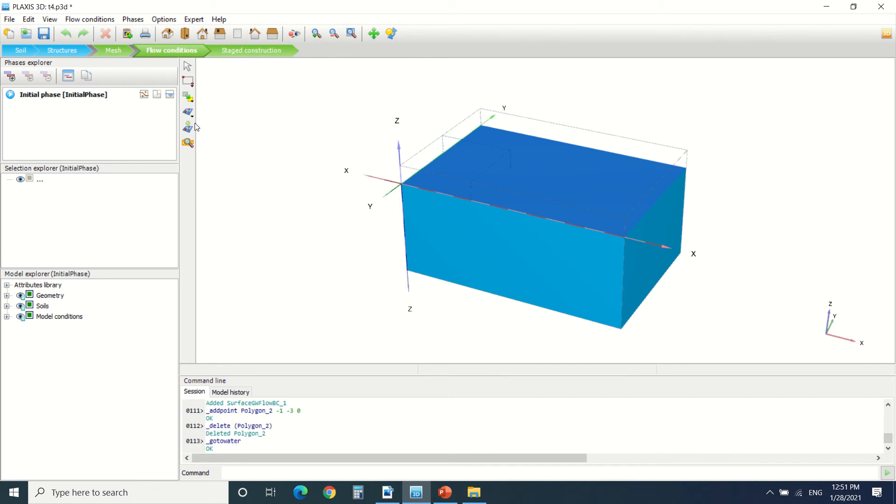
{"action": "left_click", "coordinate": [187, 112]}
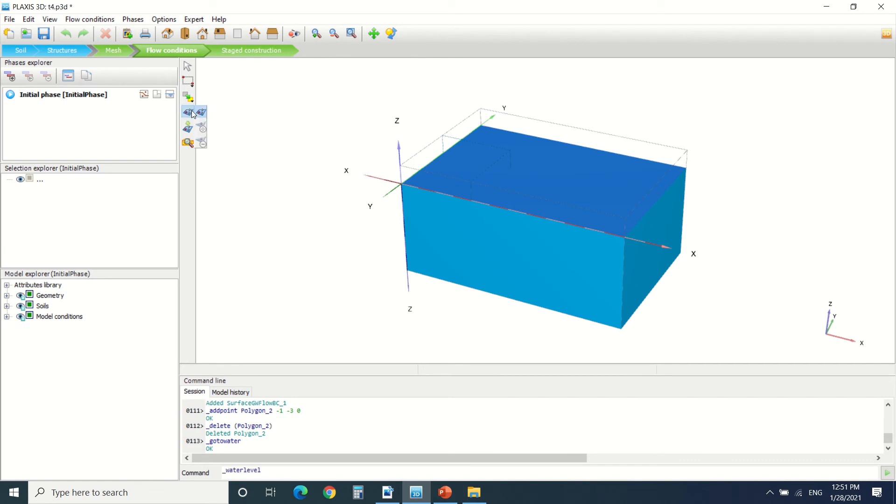
{"action": "mouse_move", "coordinate": [200, 113]}
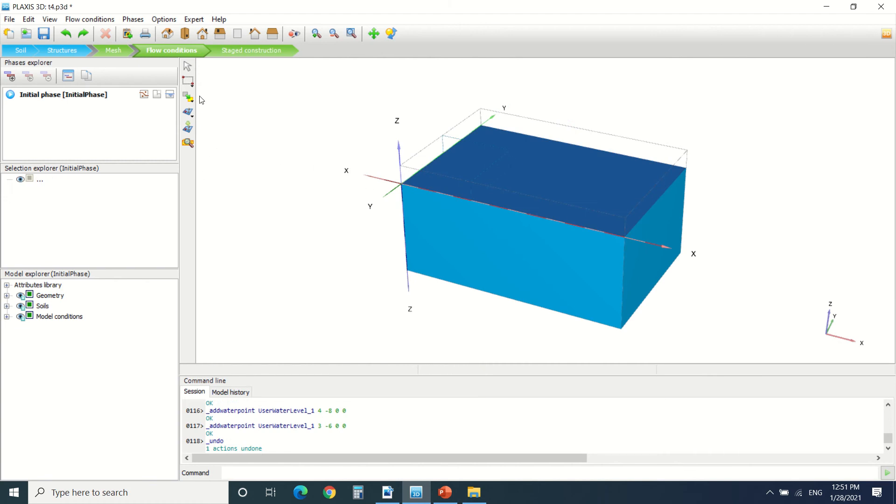
Add a new calculation phase, Phase_1, after the initial phase in Staged construction.
{"action": "left_click", "coordinate": [250, 50]}
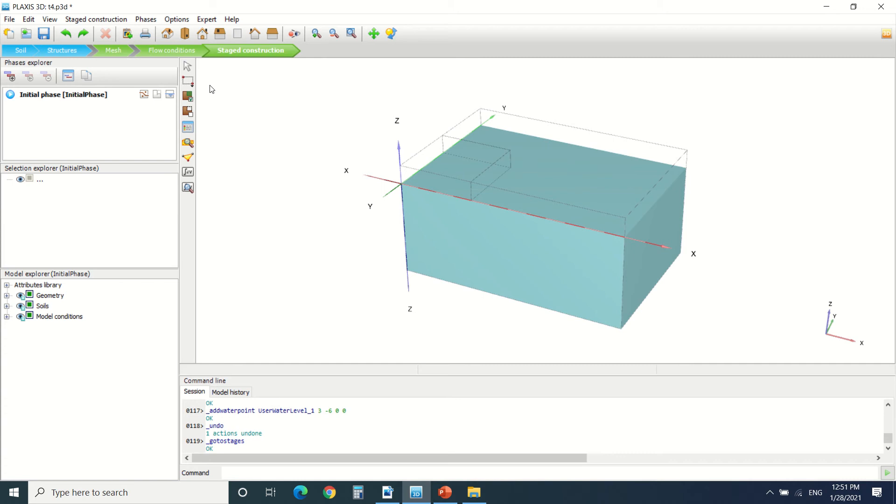
{"action": "mouse_move", "coordinate": [97, 100]}
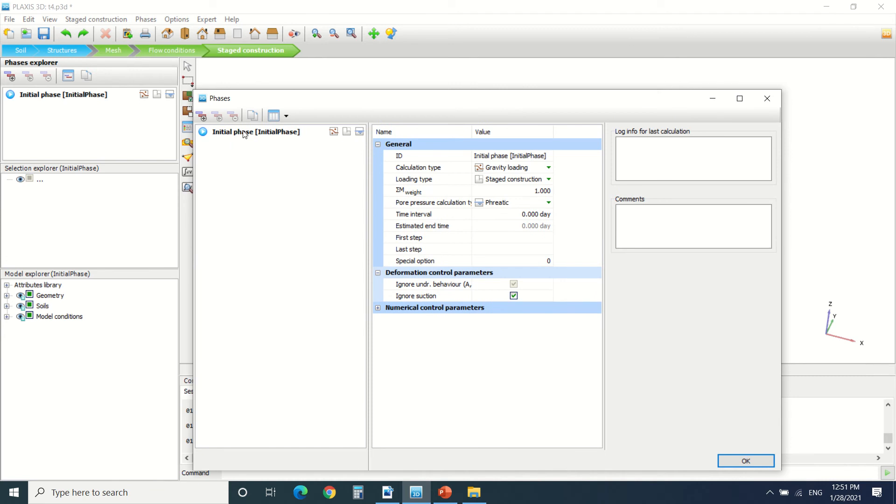
{"action": "left_click", "coordinate": [200, 116]}
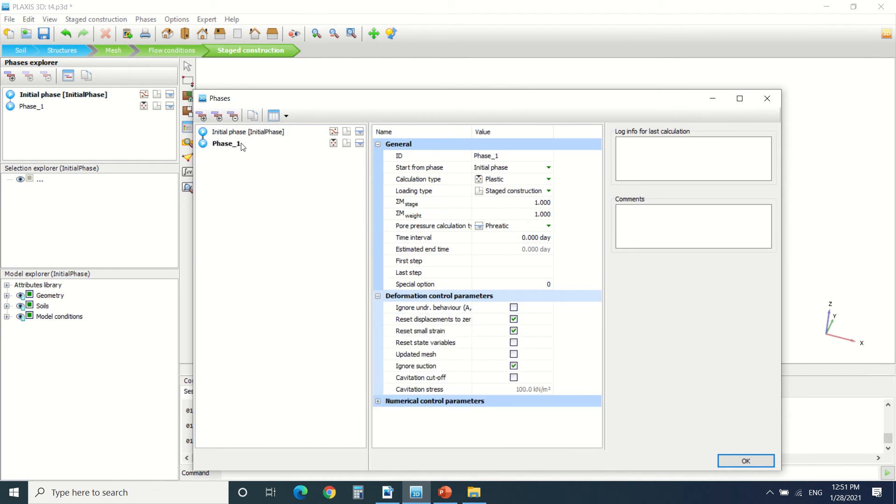
{"action": "mouse_move", "coordinate": [244, 141]}
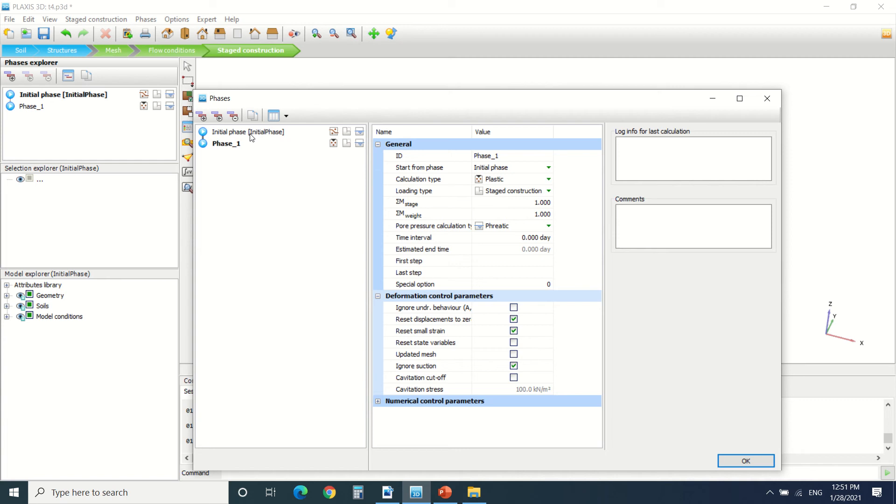
{"action": "left_click", "coordinate": [248, 131]}
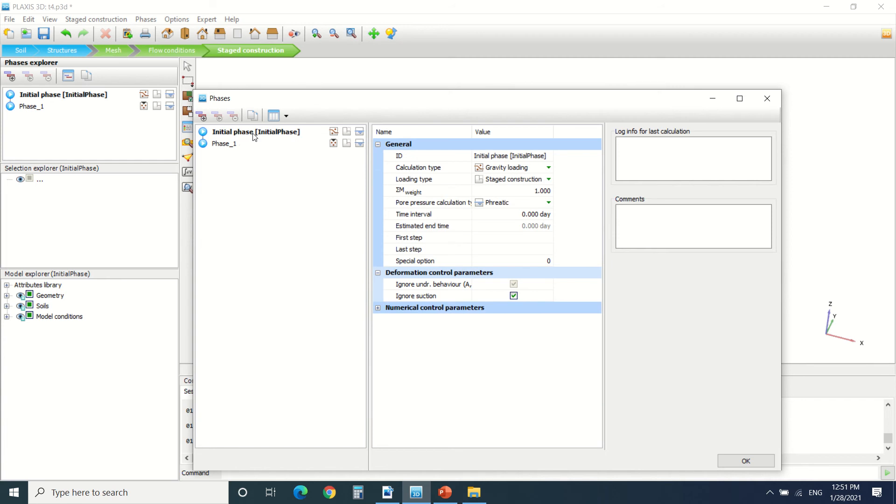
{"action": "mouse_move", "coordinate": [505, 169]}
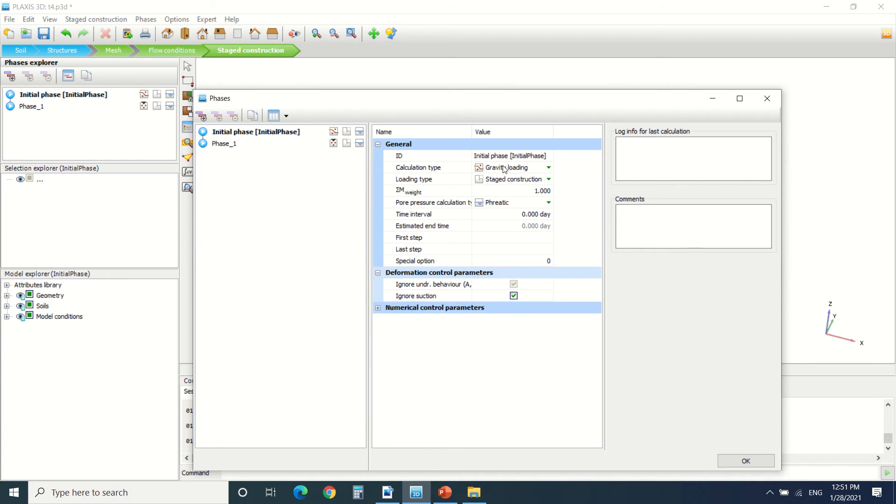
{"action": "left_click", "coordinate": [547, 167]}
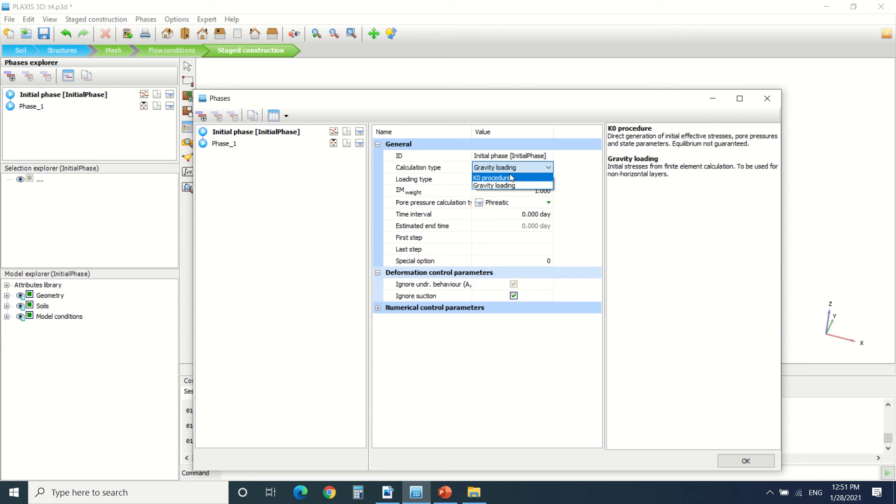
{"action": "mouse_move", "coordinate": [514, 174]}
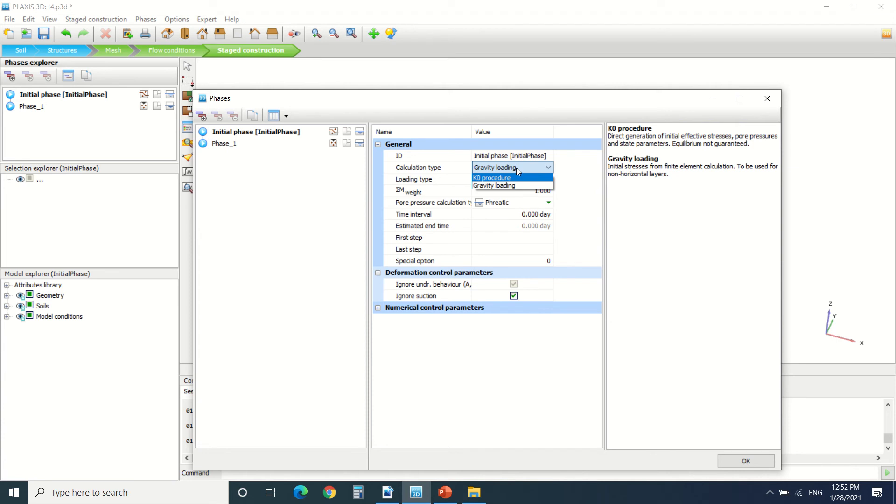
{"action": "mouse_move", "coordinate": [510, 185]}
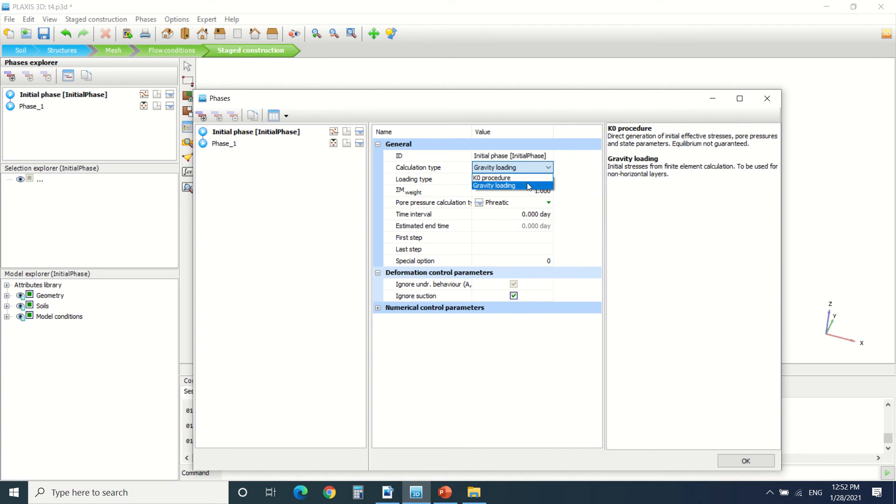
{"action": "left_click", "coordinate": [495, 184]}
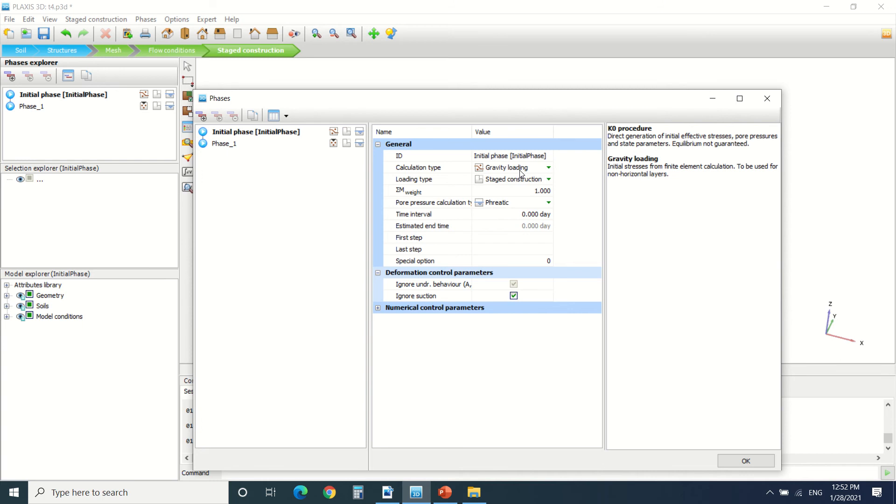
{"action": "left_click", "coordinate": [509, 179]}
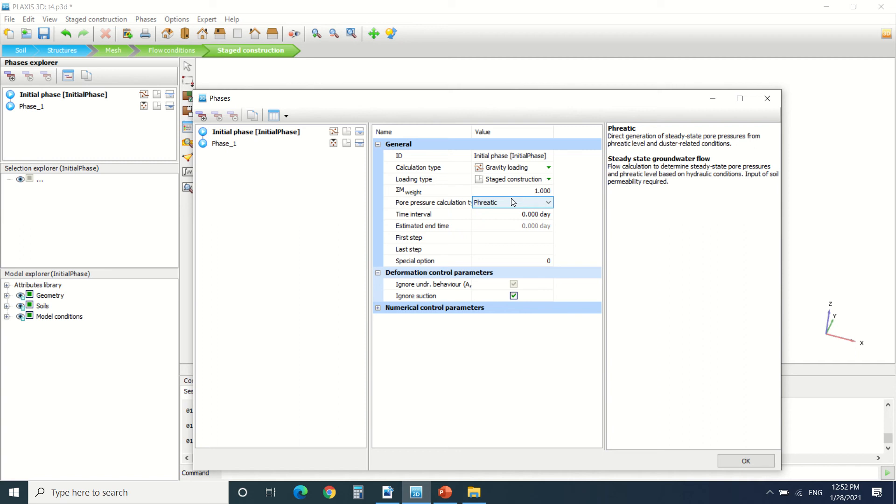
{"action": "left_click", "coordinate": [547, 203]}
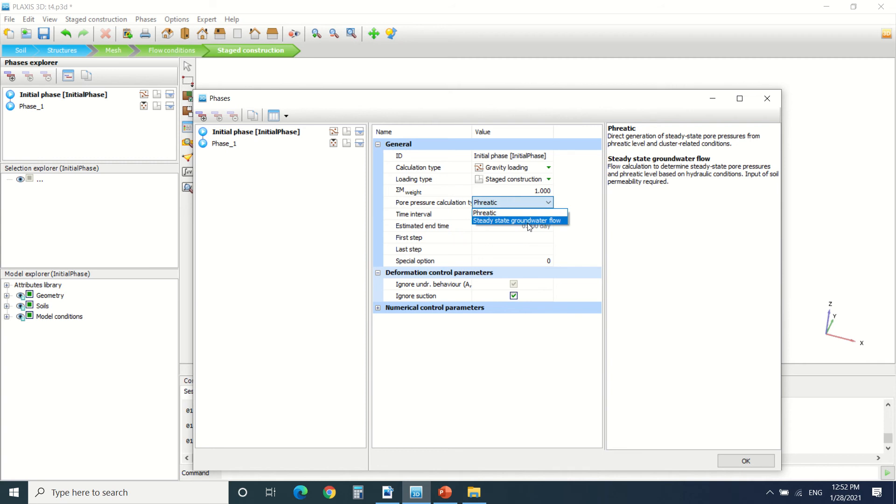
{"action": "mouse_move", "coordinate": [543, 220]}
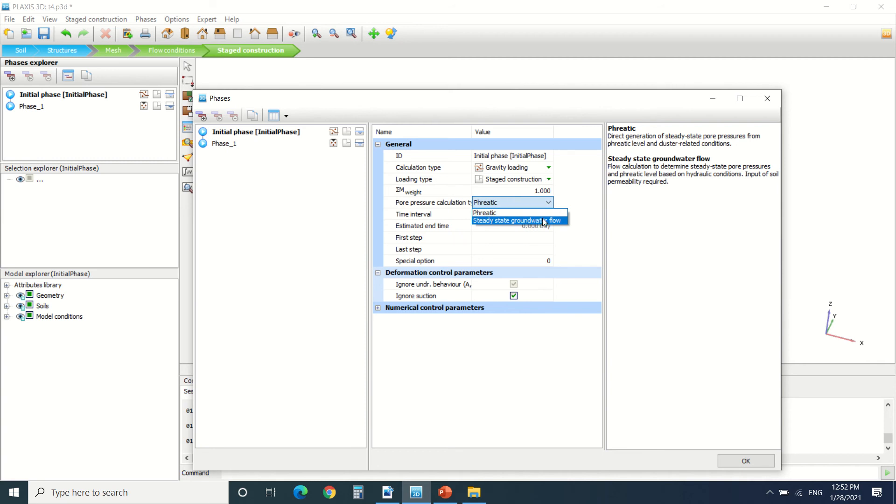
{"action": "mouse_move", "coordinate": [516, 213]}
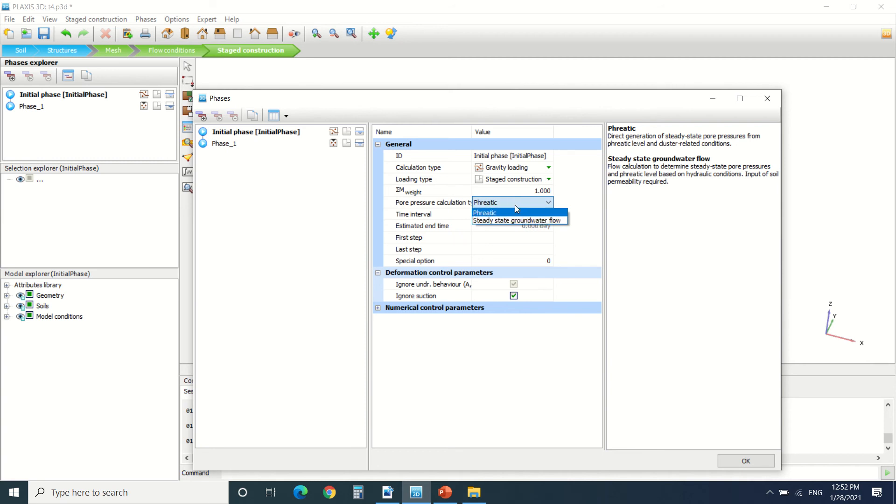
{"action": "mouse_move", "coordinate": [490, 203]}
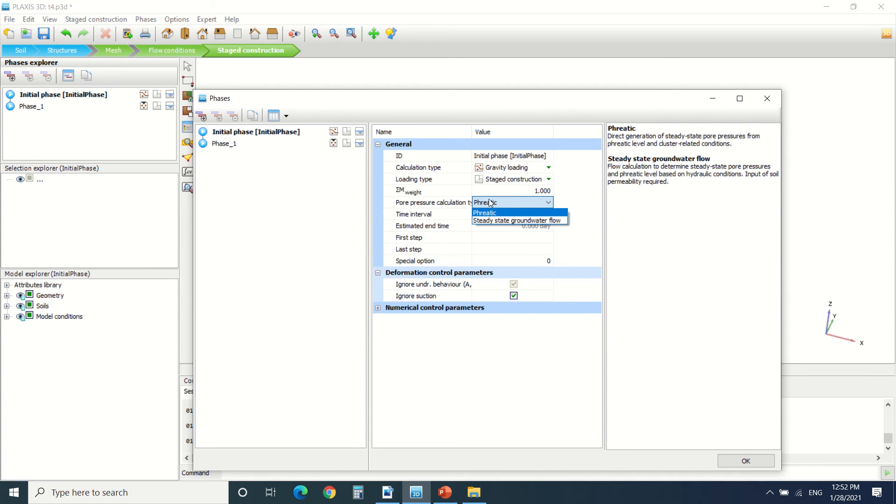
{"action": "mouse_move", "coordinate": [513, 210]}
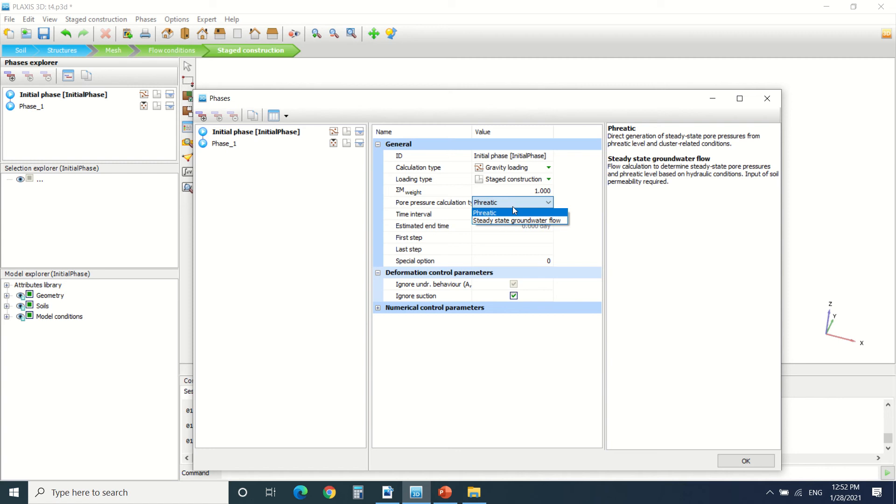
{"action": "left_click", "coordinate": [484, 213]}
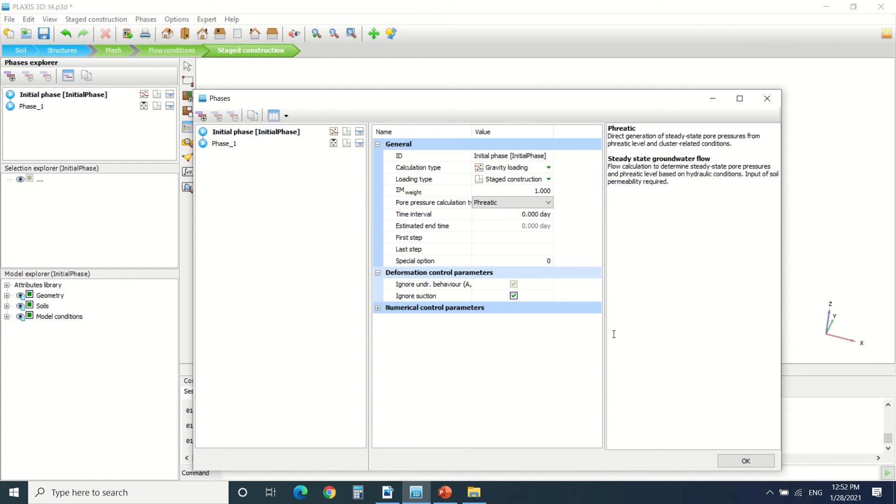
{"action": "left_click", "coordinate": [547, 203]}
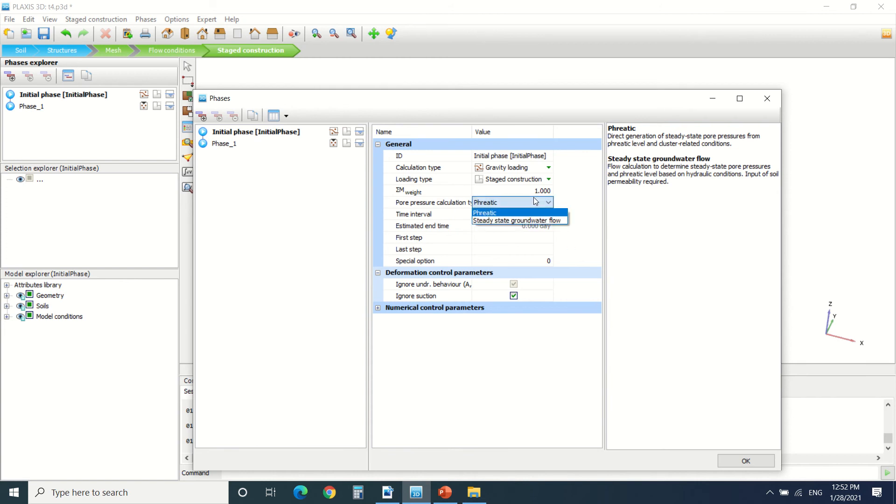
{"action": "mouse_move", "coordinate": [518, 220]}
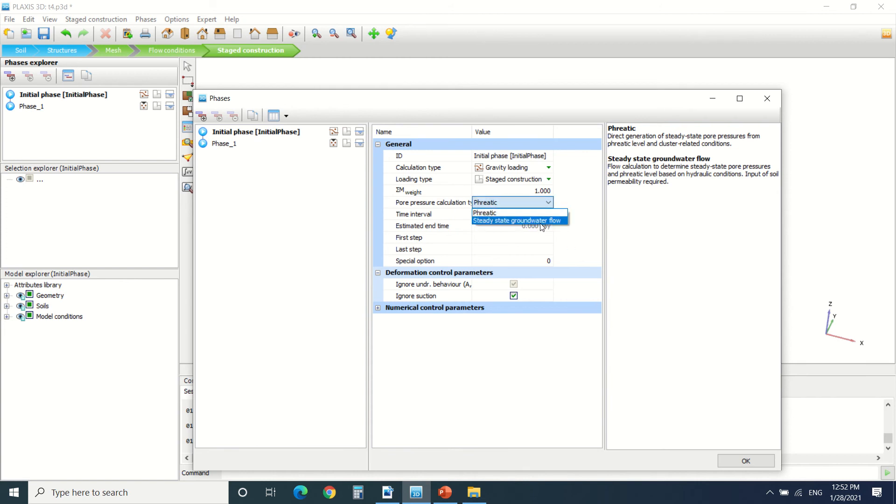
{"action": "left_click", "coordinate": [484, 213]}
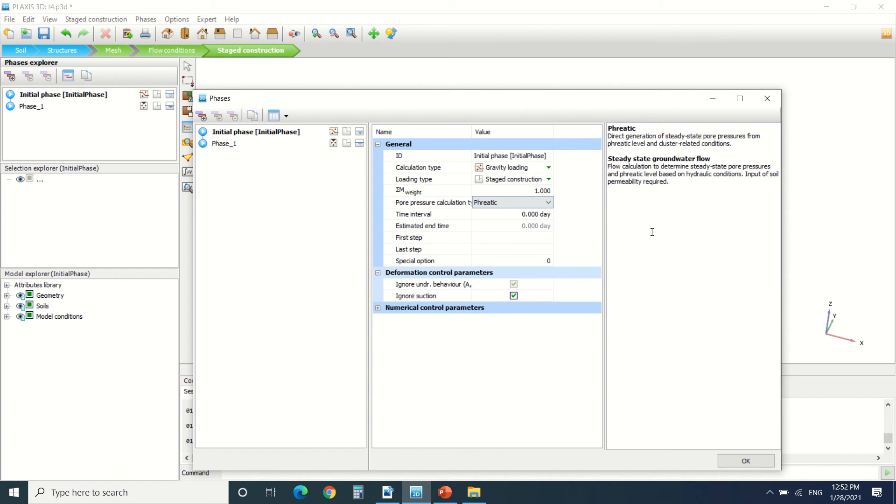
{"action": "mouse_move", "coordinate": [291, 165]}
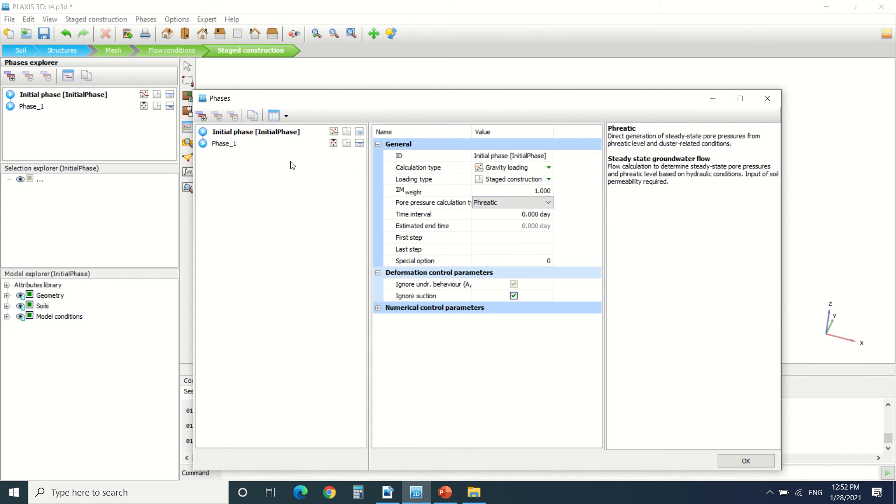
Try Safety for Phase_1, then set its calculation type back to Plastic.
{"action": "left_click", "coordinate": [225, 144]}
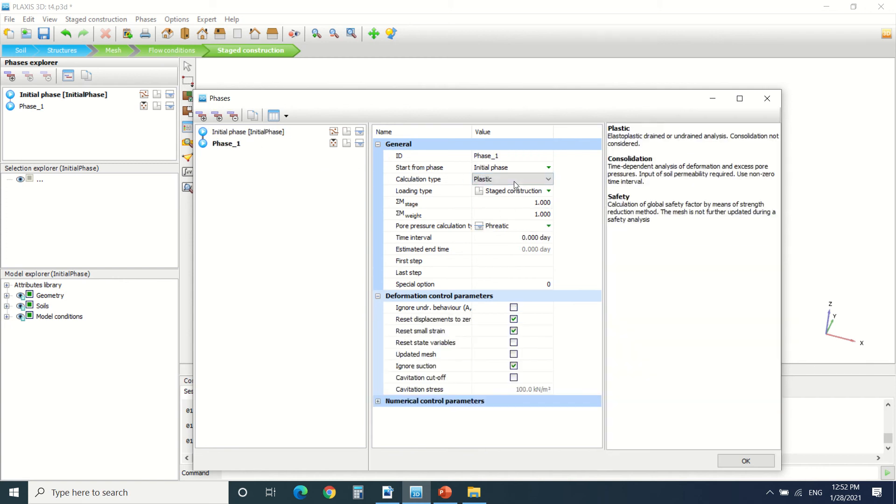
{"action": "left_click", "coordinate": [546, 179]}
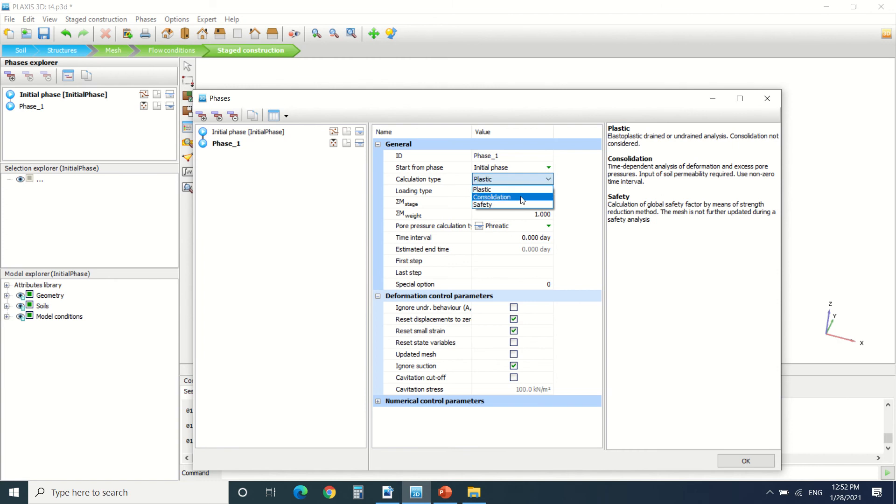
{"action": "mouse_move", "coordinate": [512, 190]}
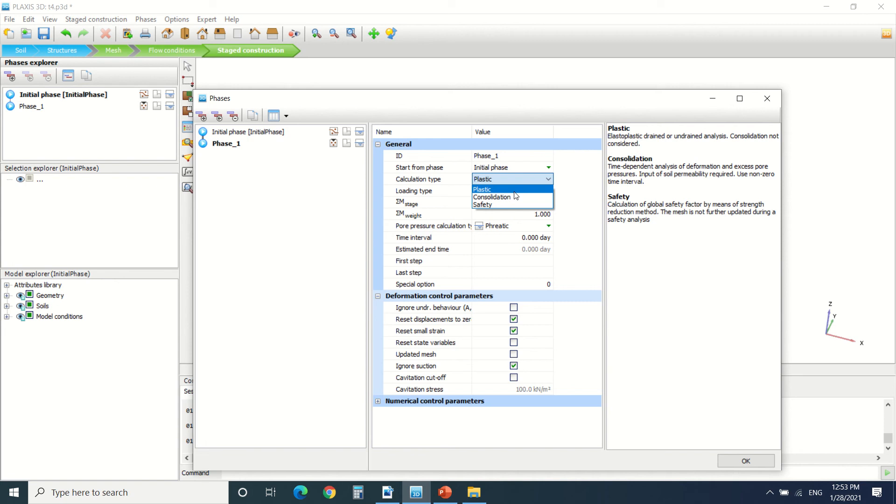
{"action": "mouse_move", "coordinate": [670, 139]}
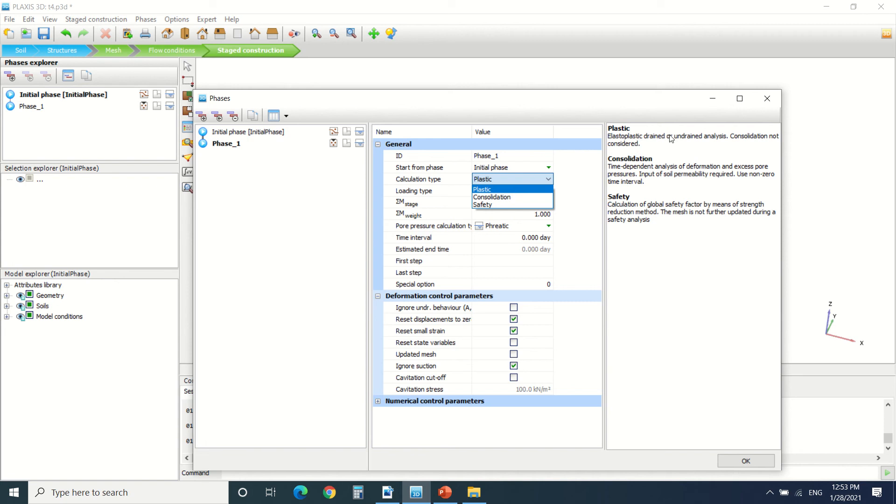
{"action": "left_click", "coordinate": [482, 190]}
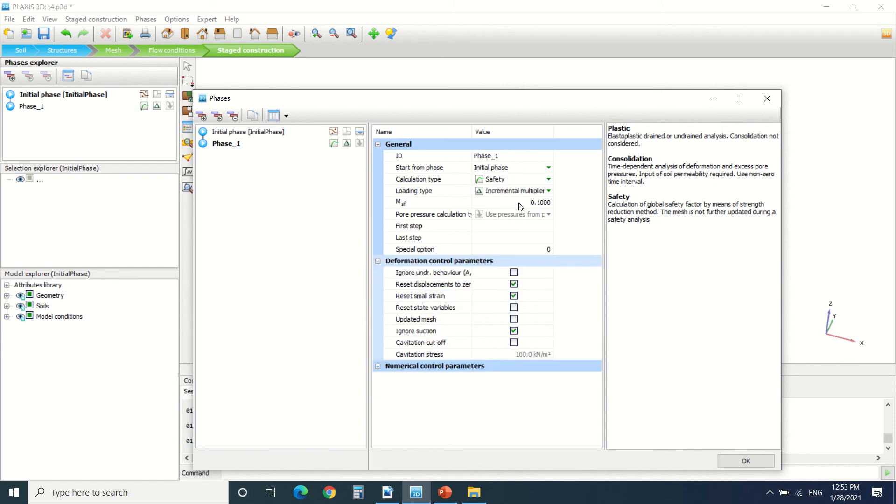
{"action": "mouse_move", "coordinate": [523, 185]}
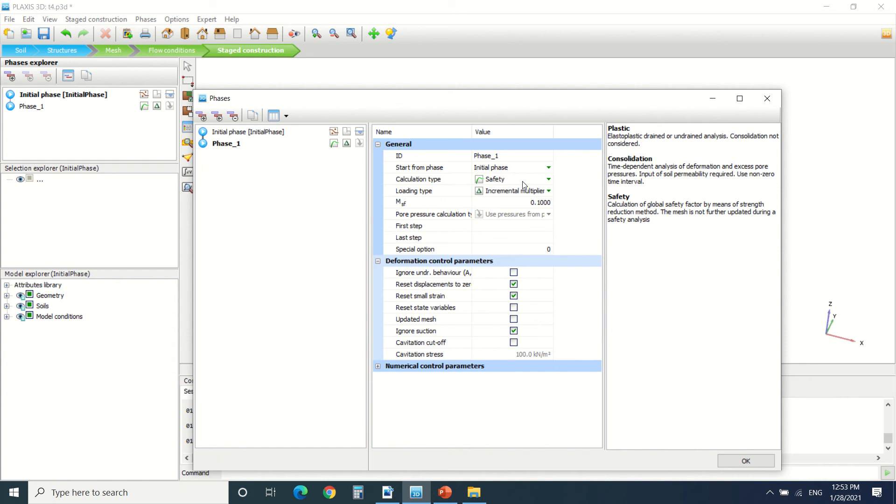
{"action": "left_click", "coordinate": [511, 179]}
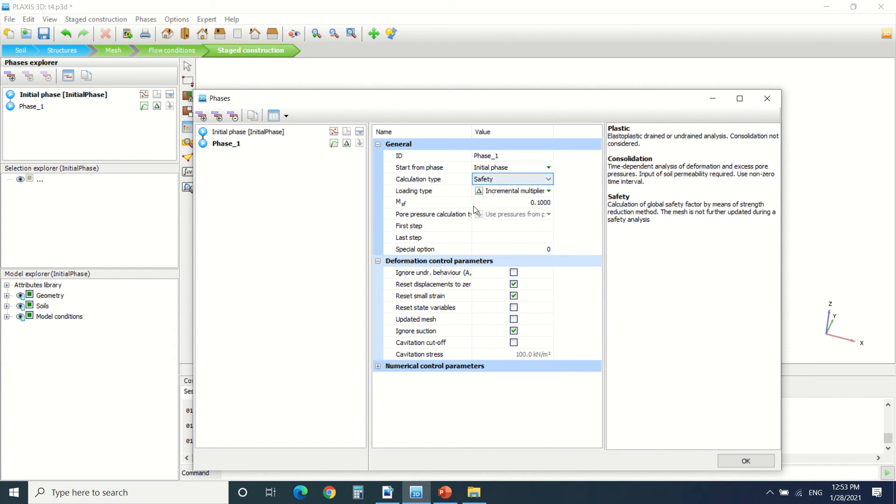
{"action": "left_click", "coordinate": [510, 179]}
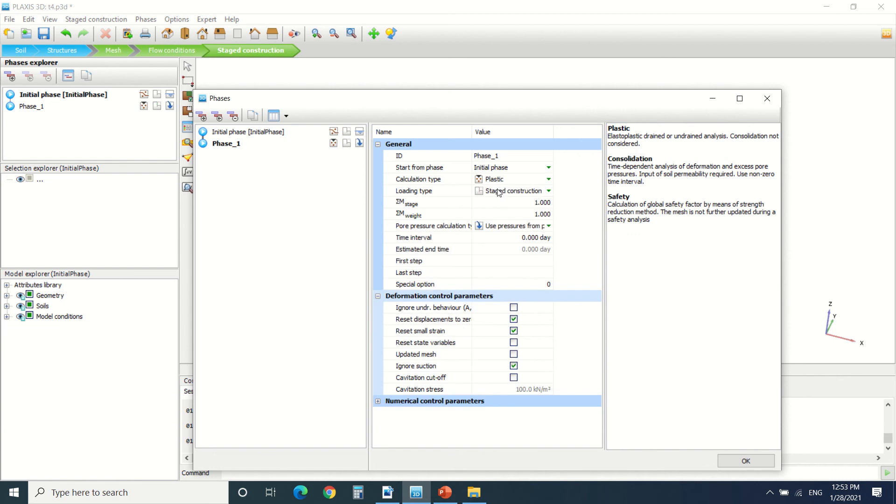
{"action": "mouse_move", "coordinate": [509, 183]}
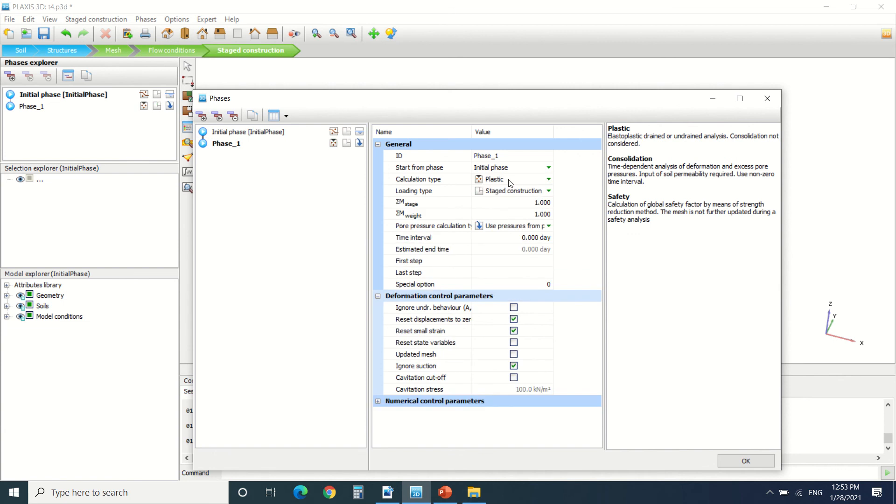
{"action": "mouse_move", "coordinate": [518, 222]}
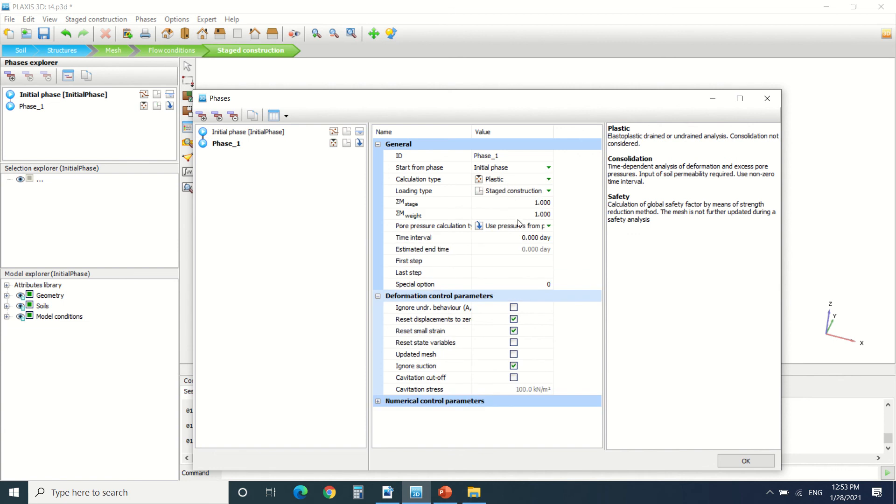
Keep pore pressures from previous phase and Staged construction loading, then confirm the phase settings.
{"action": "left_click", "coordinate": [547, 224]}
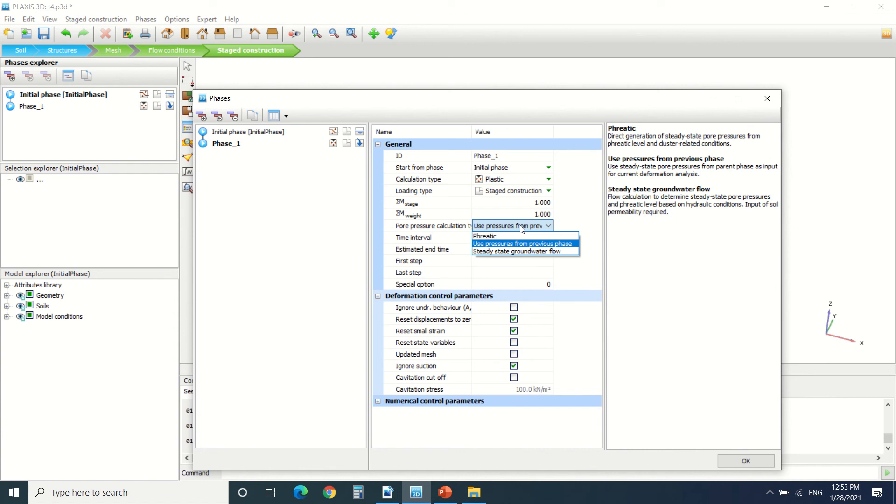
{"action": "mouse_move", "coordinate": [521, 236]}
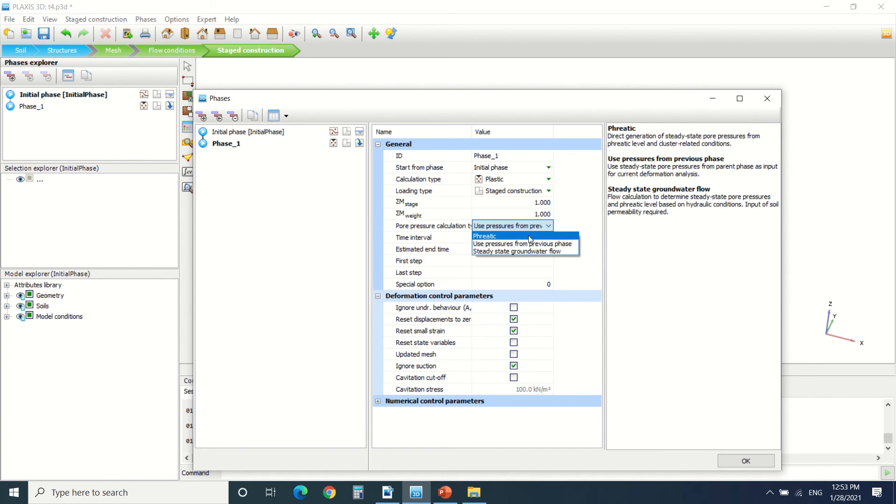
{"action": "mouse_move", "coordinate": [522, 244]}
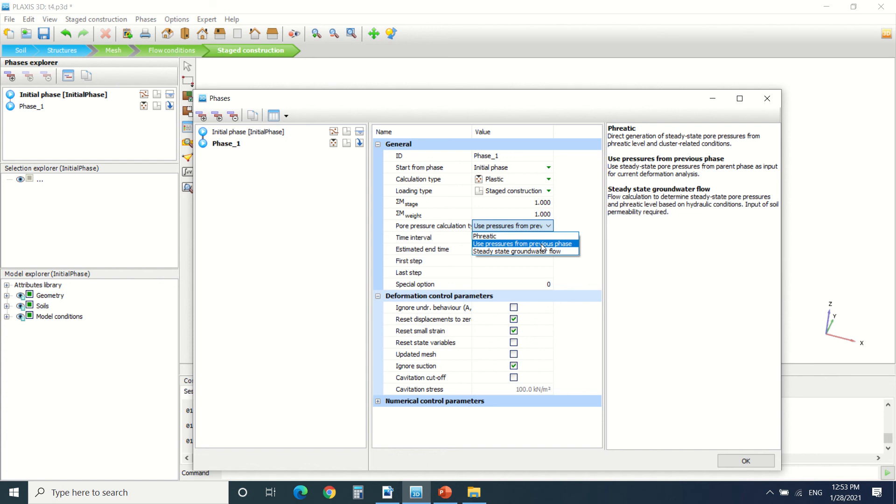
{"action": "left_click", "coordinate": [523, 243]}
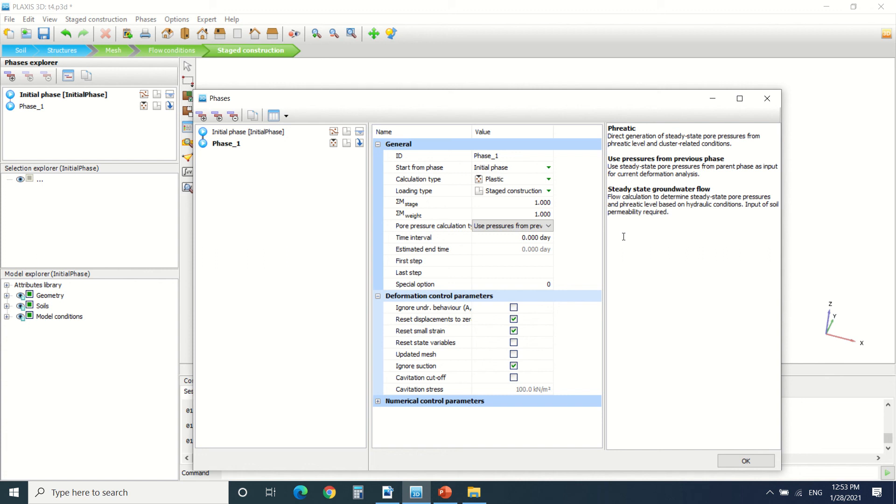
{"action": "mouse_move", "coordinate": [773, 79]}
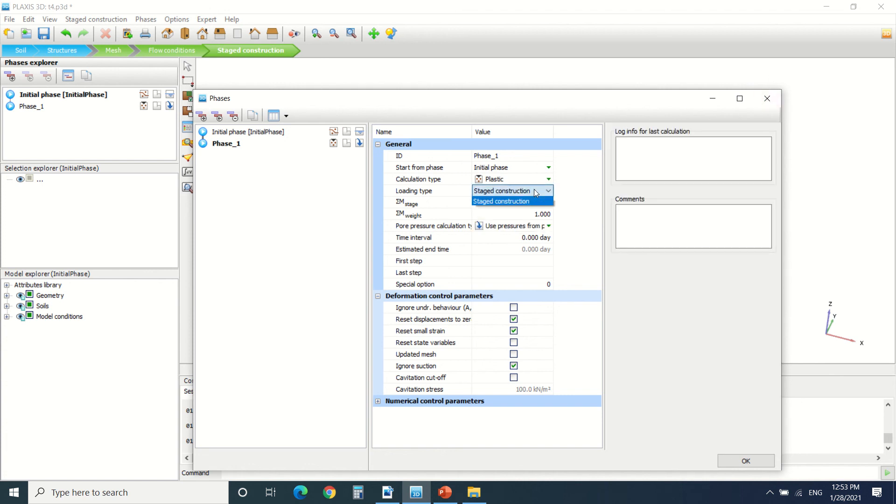
{"action": "left_click", "coordinate": [500, 200]}
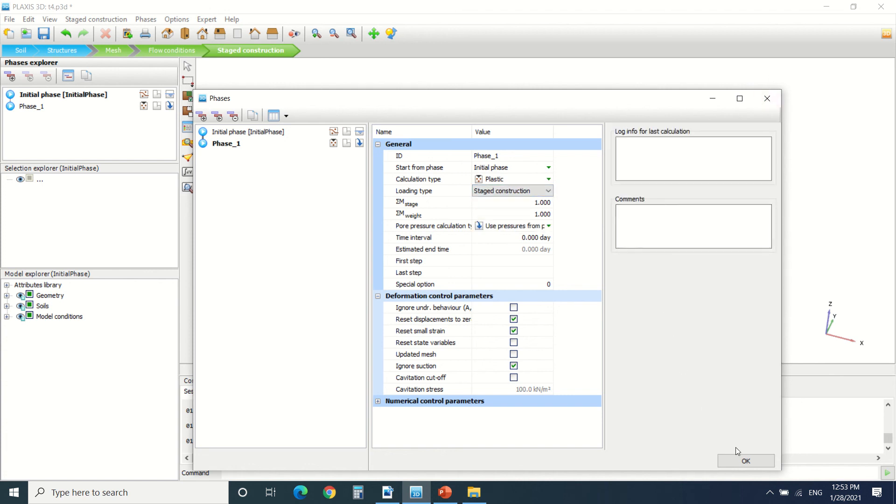
{"action": "left_click", "coordinate": [745, 461]}
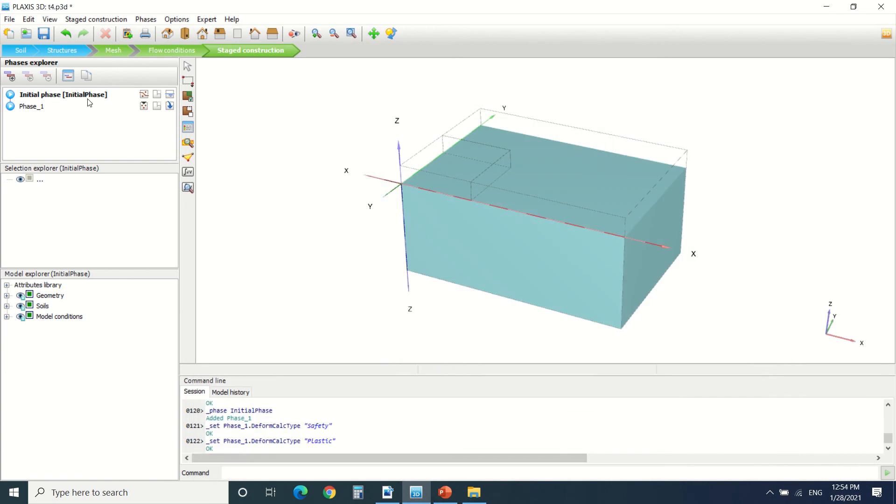
{"action": "mouse_move", "coordinate": [516, 216]}
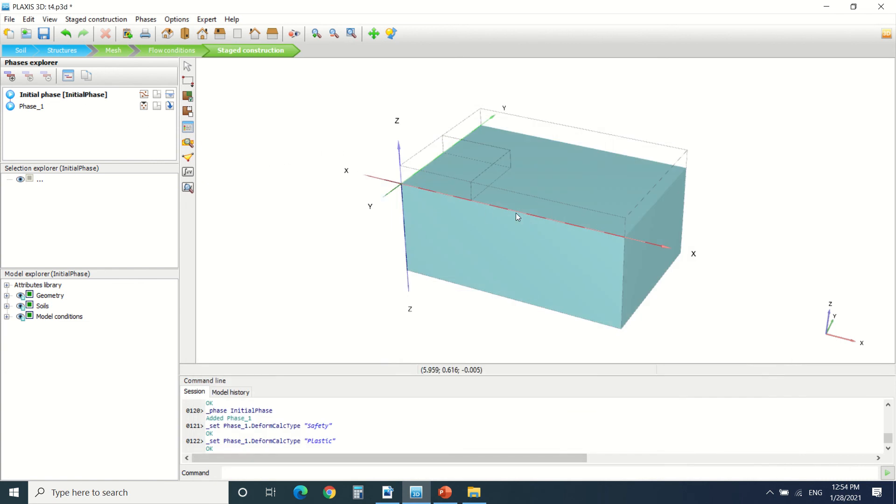
{"action": "mouse_move", "coordinate": [477, 172]}
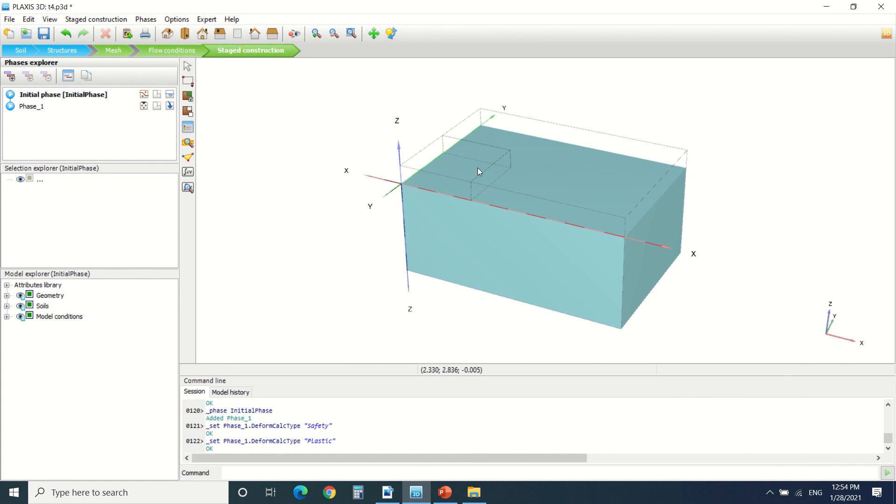
Activate the Soil_2 volume in Phase_1 from the Model explorer.
{"action": "left_click", "coordinate": [32, 105]}
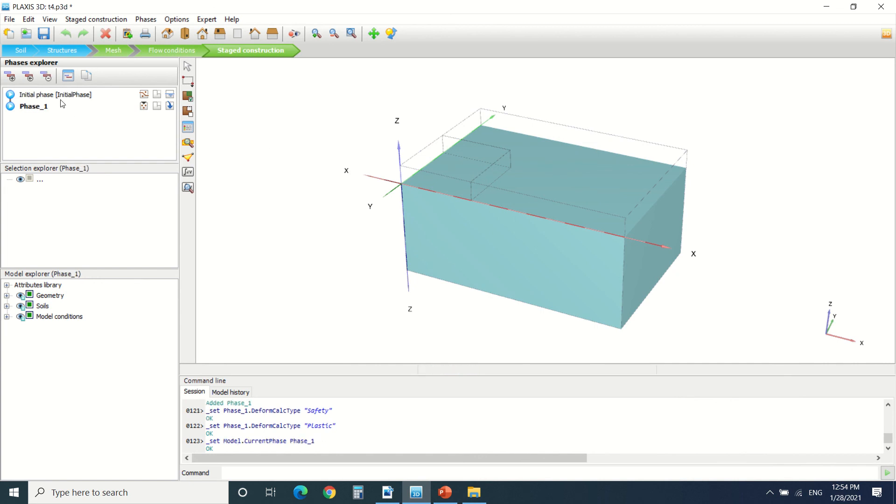
{"action": "left_click", "coordinate": [6, 306]}
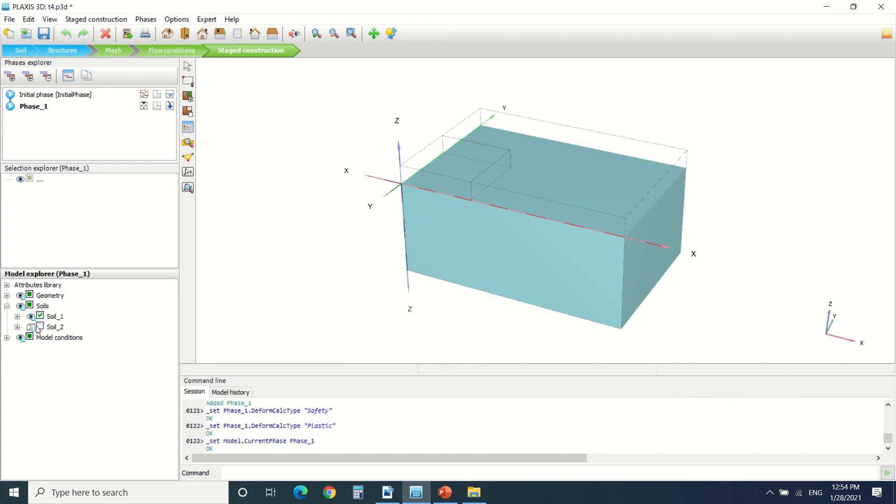
{"action": "left_click", "coordinate": [40, 327]}
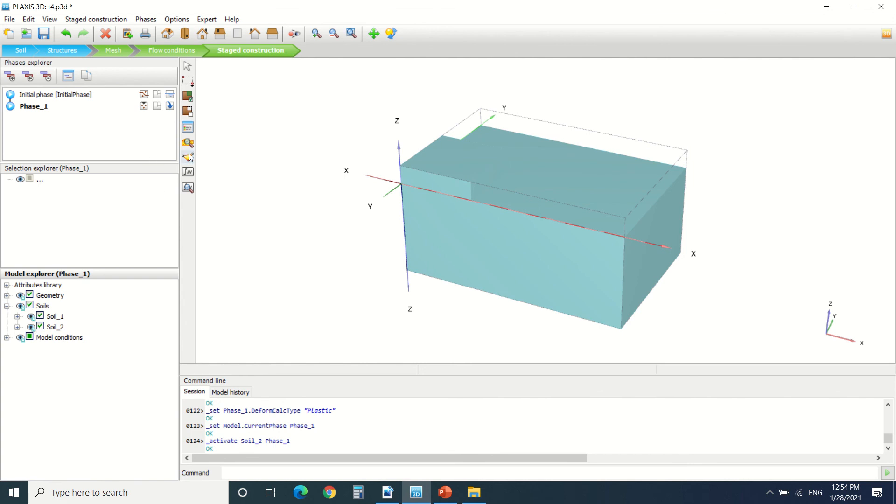
Attempt picking curve points, which fails without a mesh, and return to Mesh mode.
{"action": "left_click", "coordinate": [187, 171]}
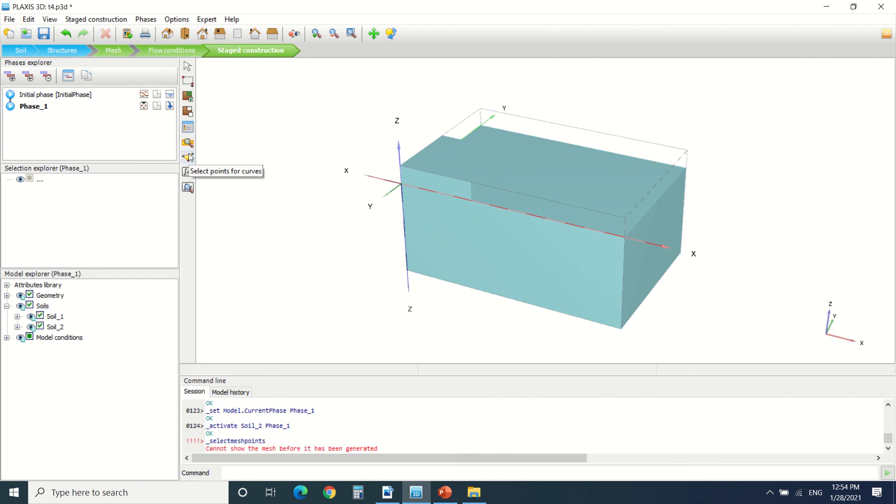
{"action": "left_click", "coordinate": [187, 158]}
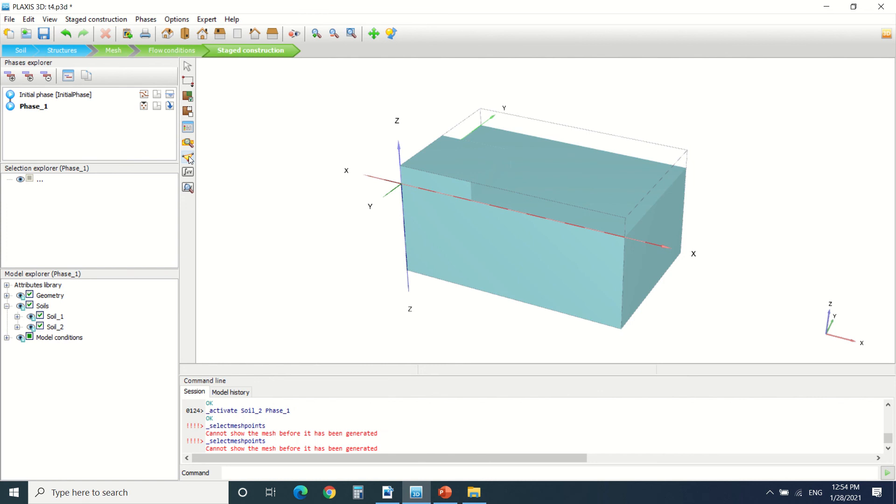
{"action": "left_click", "coordinate": [187, 158]}
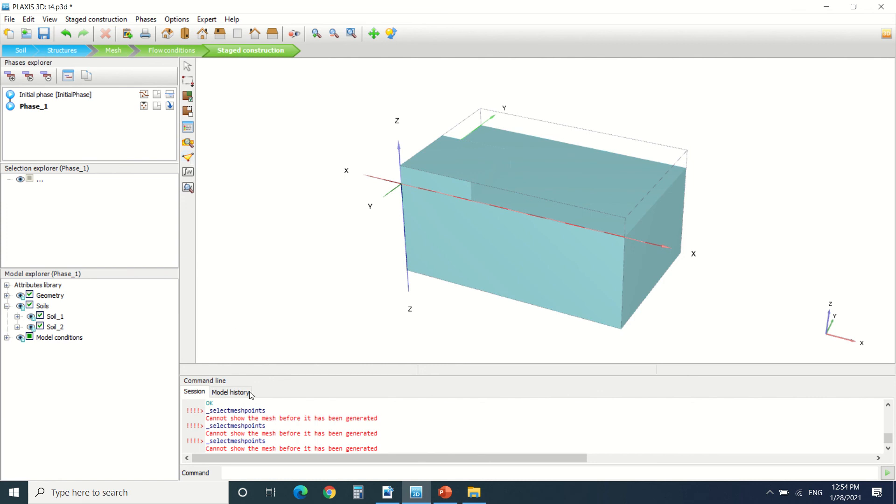
{"action": "mouse_move", "coordinate": [248, 449]}
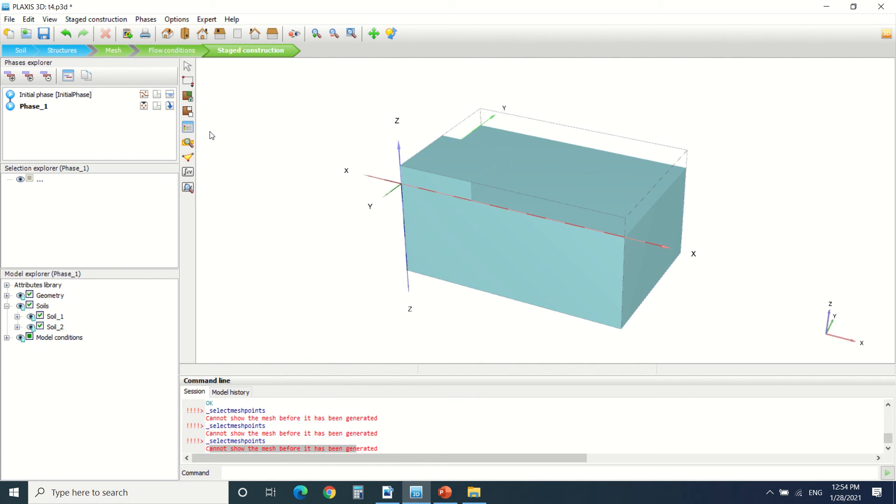
{"action": "left_click", "coordinate": [113, 50]}
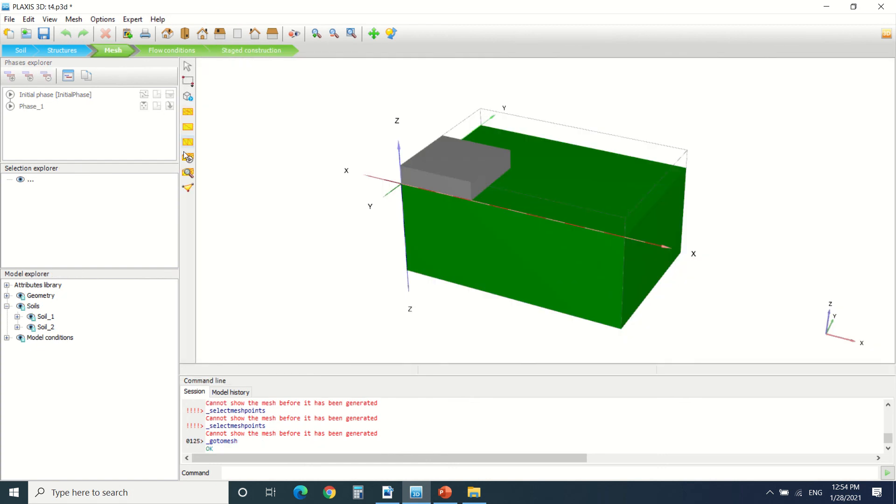
Generate a Medium element distribution mesh of 14084 elements and 22183 nodes.
{"action": "left_click", "coordinate": [187, 142]}
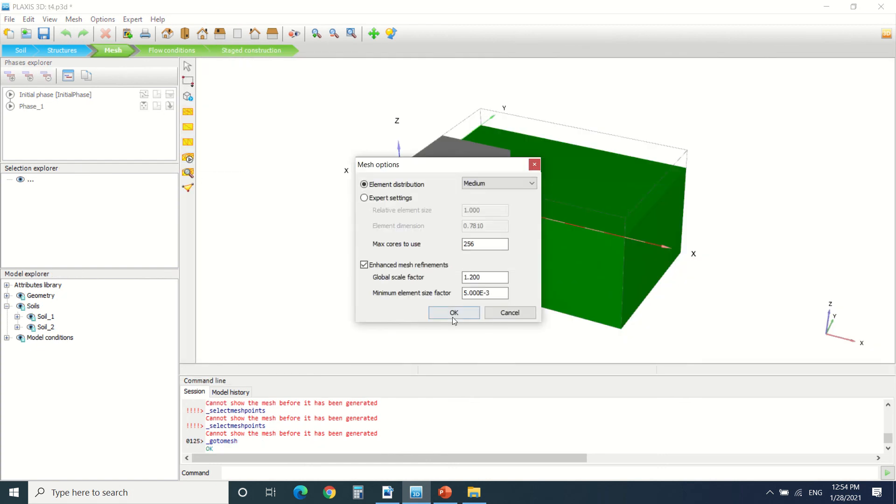
{"action": "left_click", "coordinate": [454, 312]}
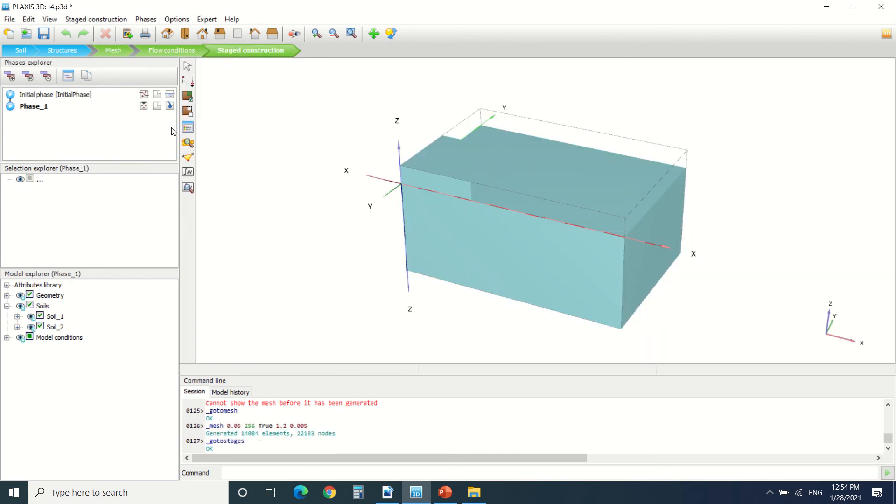
{"action": "mouse_move", "coordinate": [187, 158]}
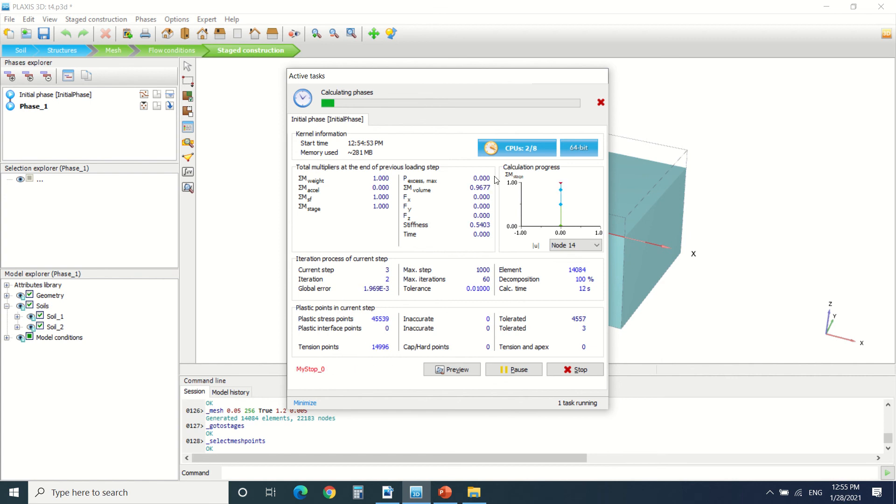
Finish calculating both phases successfully and open the Phase_1 results.
{"action": "left_click", "coordinate": [305, 403]}
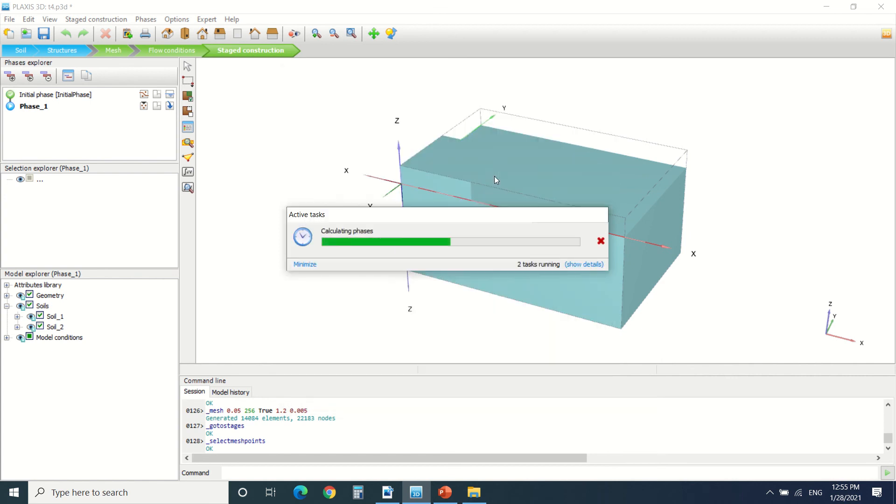
{"action": "left_click", "coordinate": [583, 265]}
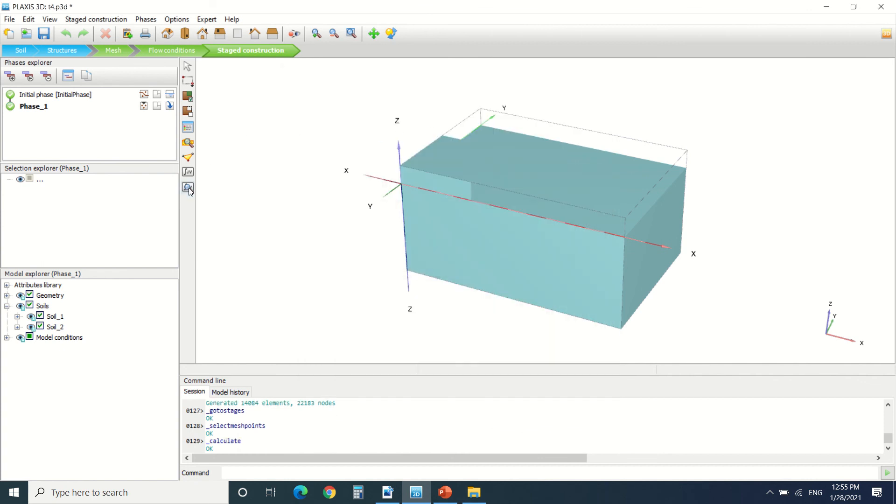
{"action": "left_click", "coordinate": [187, 188]}
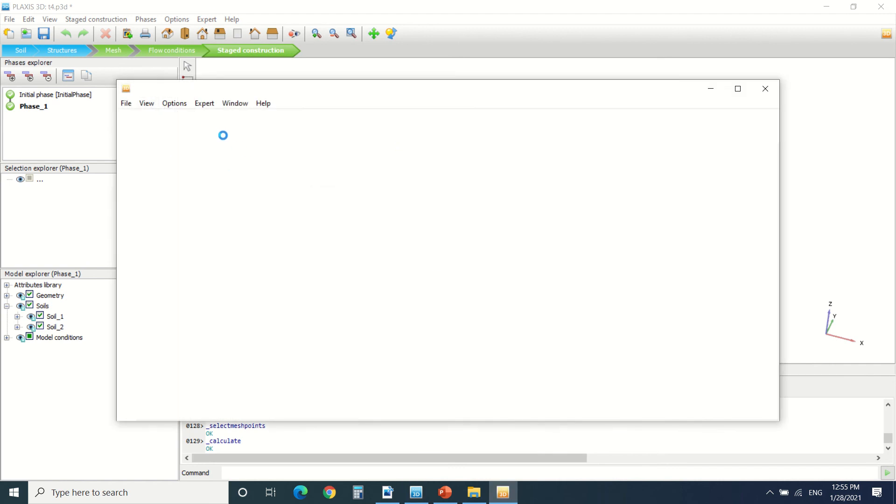
Show Cartesian total stress σxx for Phase_1 as colour shadings.
{"action": "left_click", "coordinate": [172, 18]}
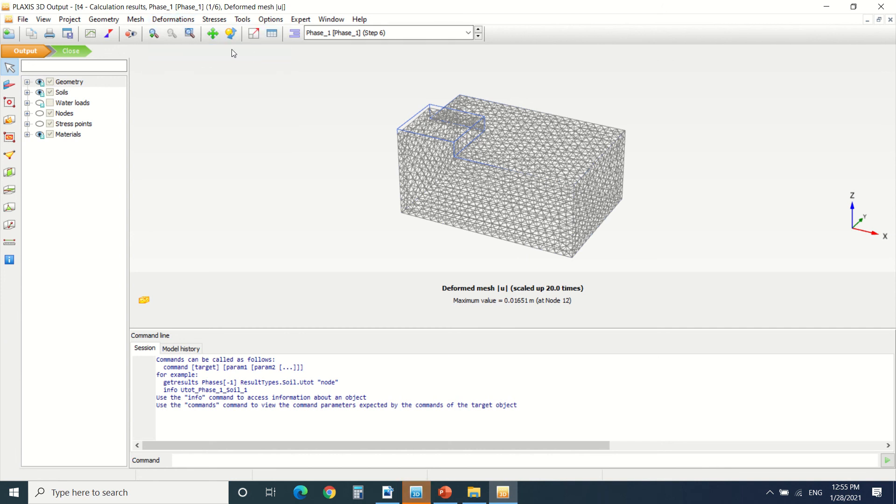
{"action": "left_click", "coordinate": [215, 18]}
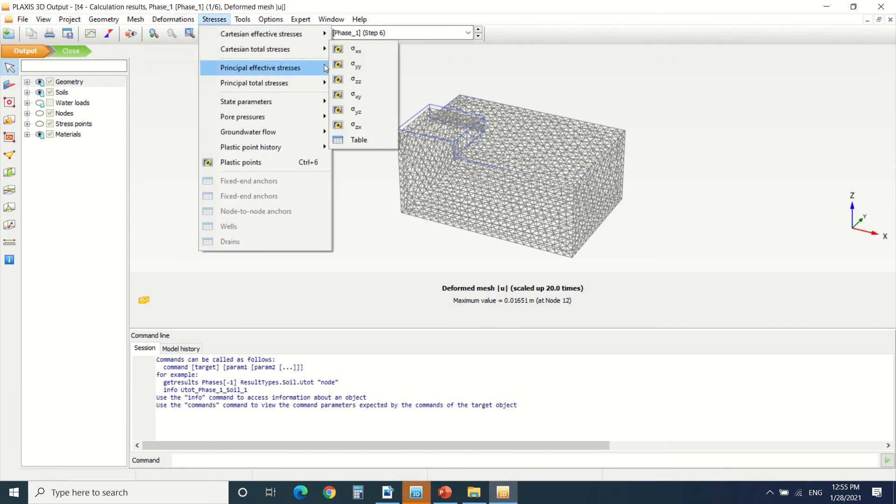
{"action": "left_click", "coordinate": [356, 49]}
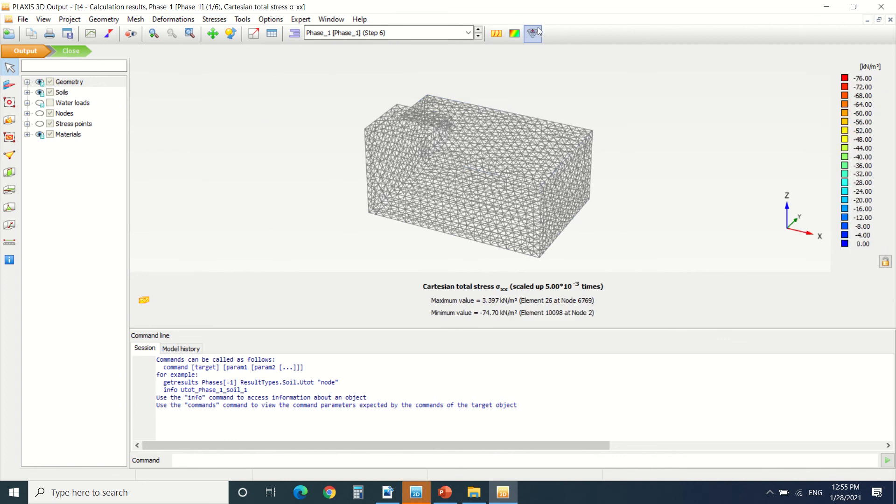
{"action": "left_click", "coordinate": [512, 33]}
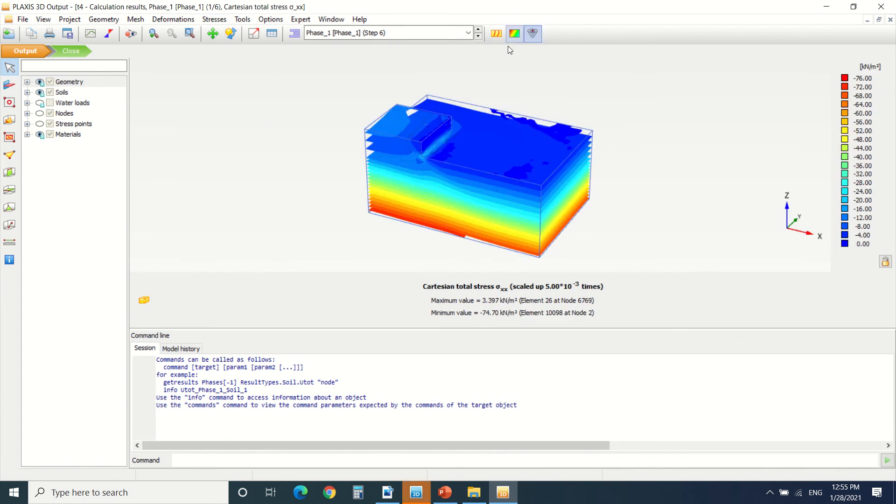
Show total displacement |u| as arrows, then close Output back to the model.
{"action": "left_click", "coordinate": [214, 19]}
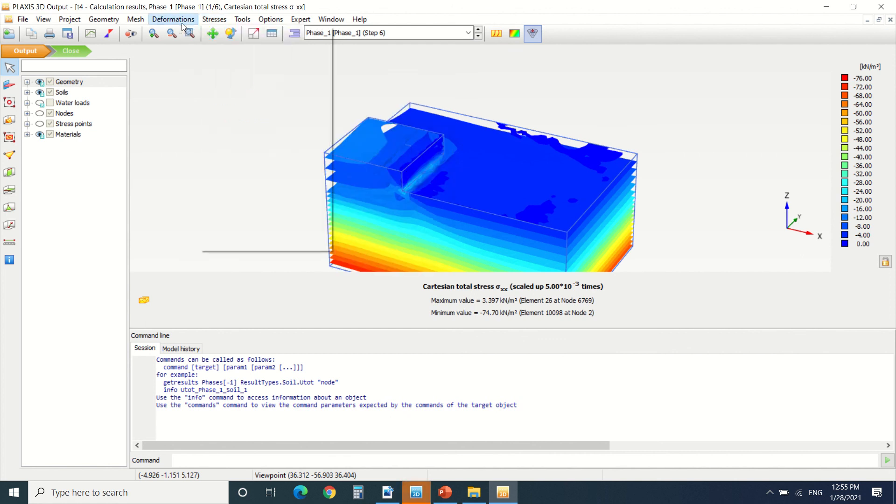
{"action": "left_click", "coordinate": [172, 18]}
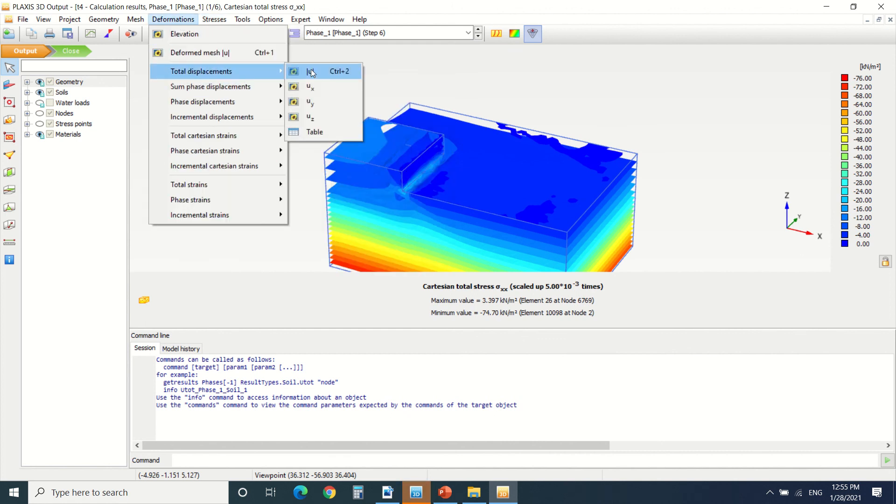
{"action": "left_click", "coordinate": [310, 70]}
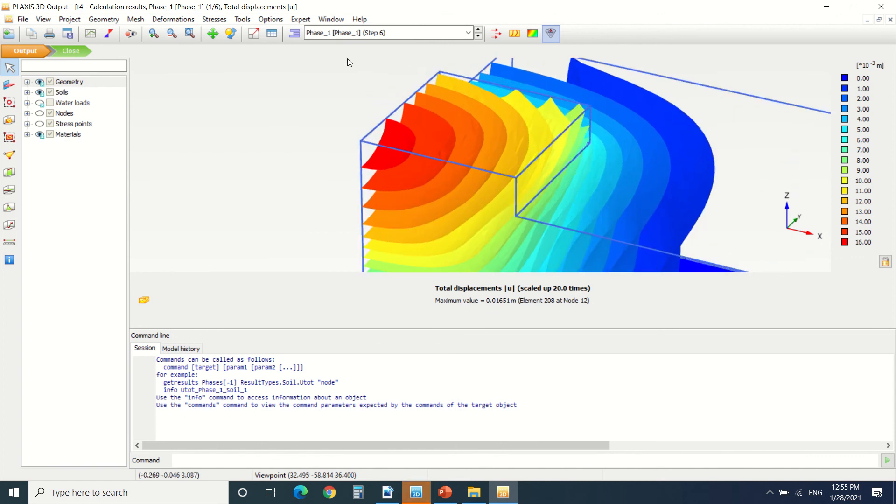
{"action": "left_click", "coordinate": [496, 34]}
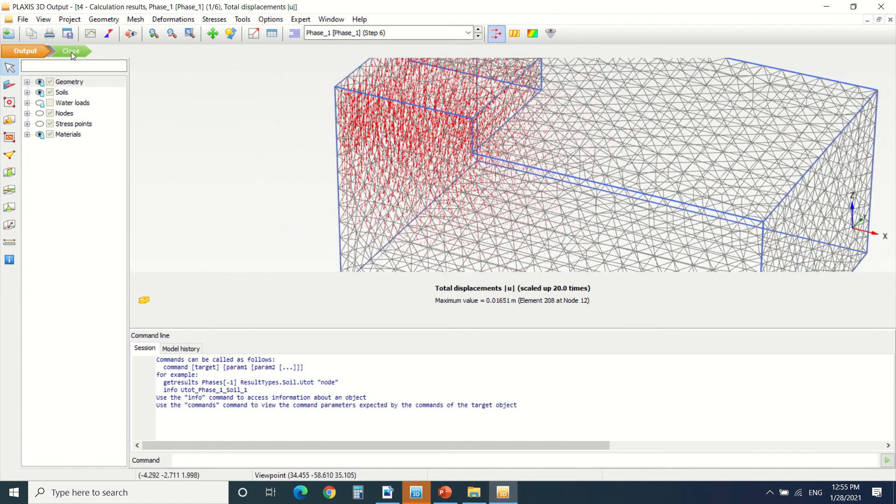
{"action": "left_click", "coordinate": [70, 50]}
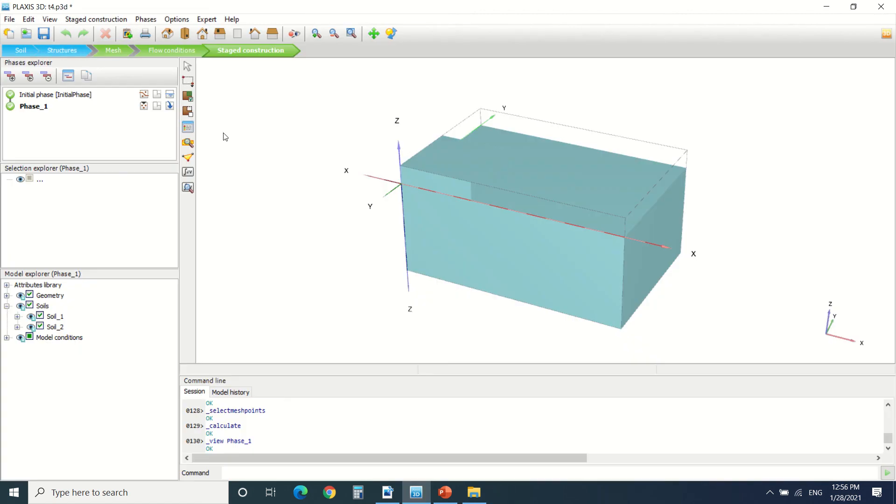
{"action": "mouse_move", "coordinate": [288, 176]}
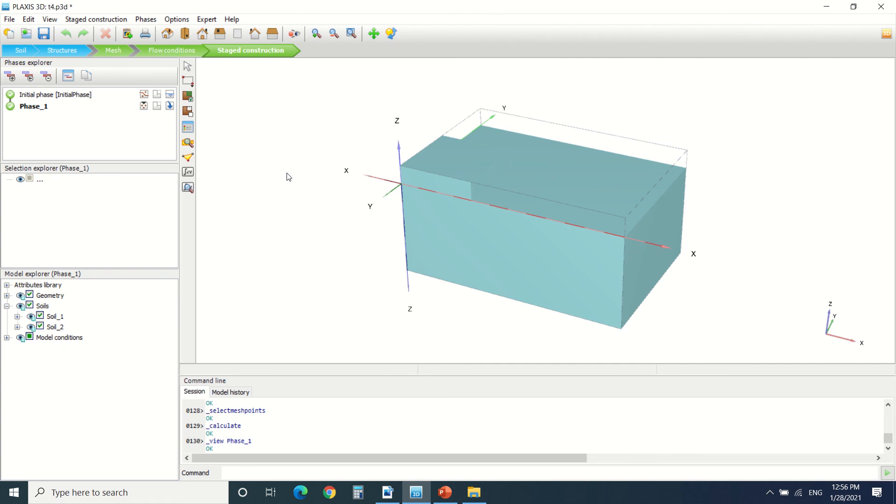
{"action": "mouse_move", "coordinate": [285, 176]}
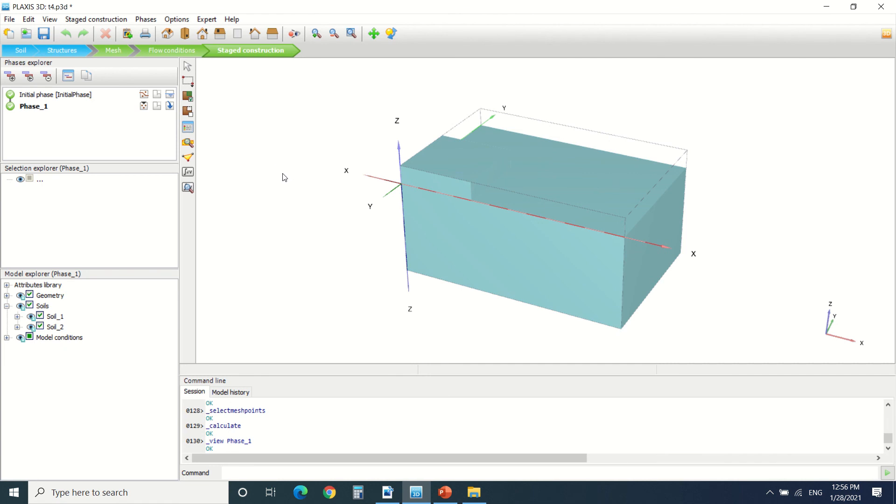